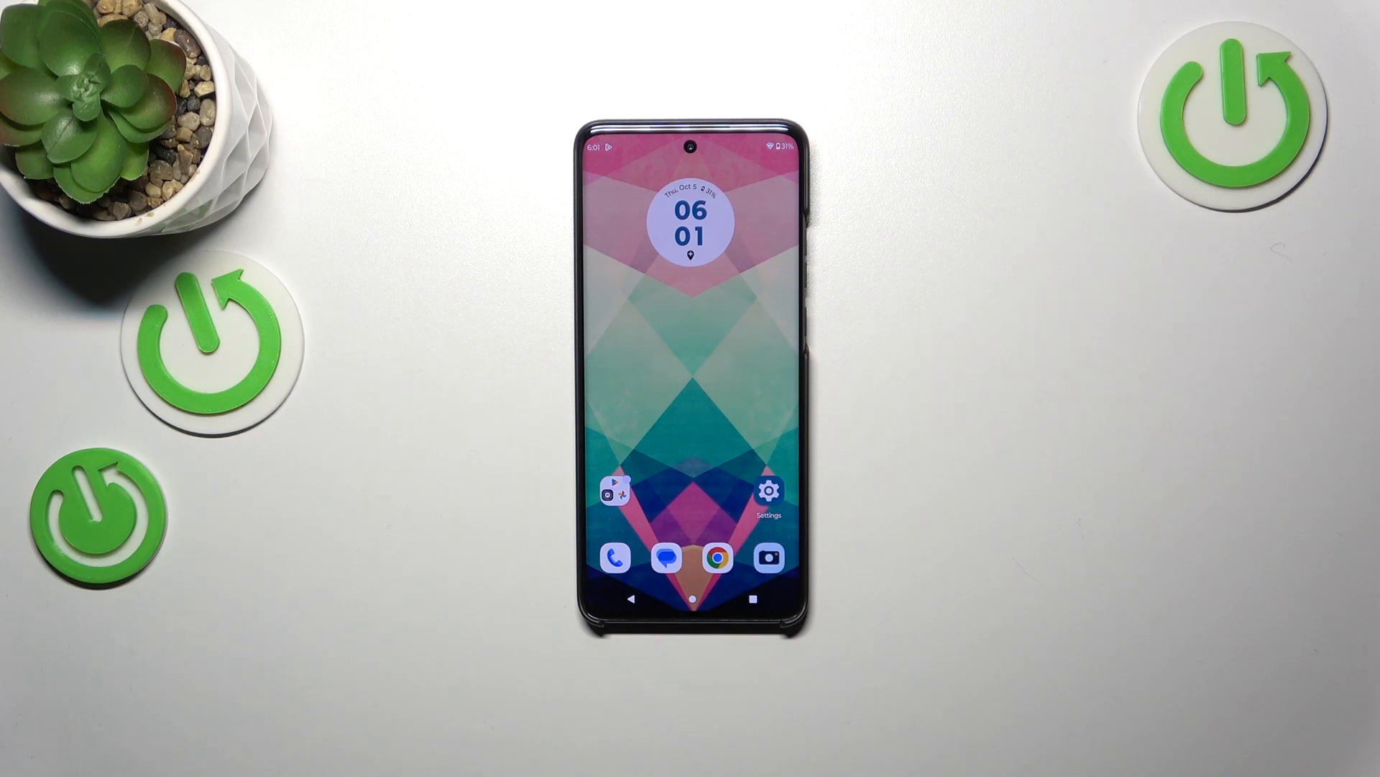
Step: Dial *#06# in the Phone app to show the IMEI, EID and serial number dialog
left_click(614, 558)
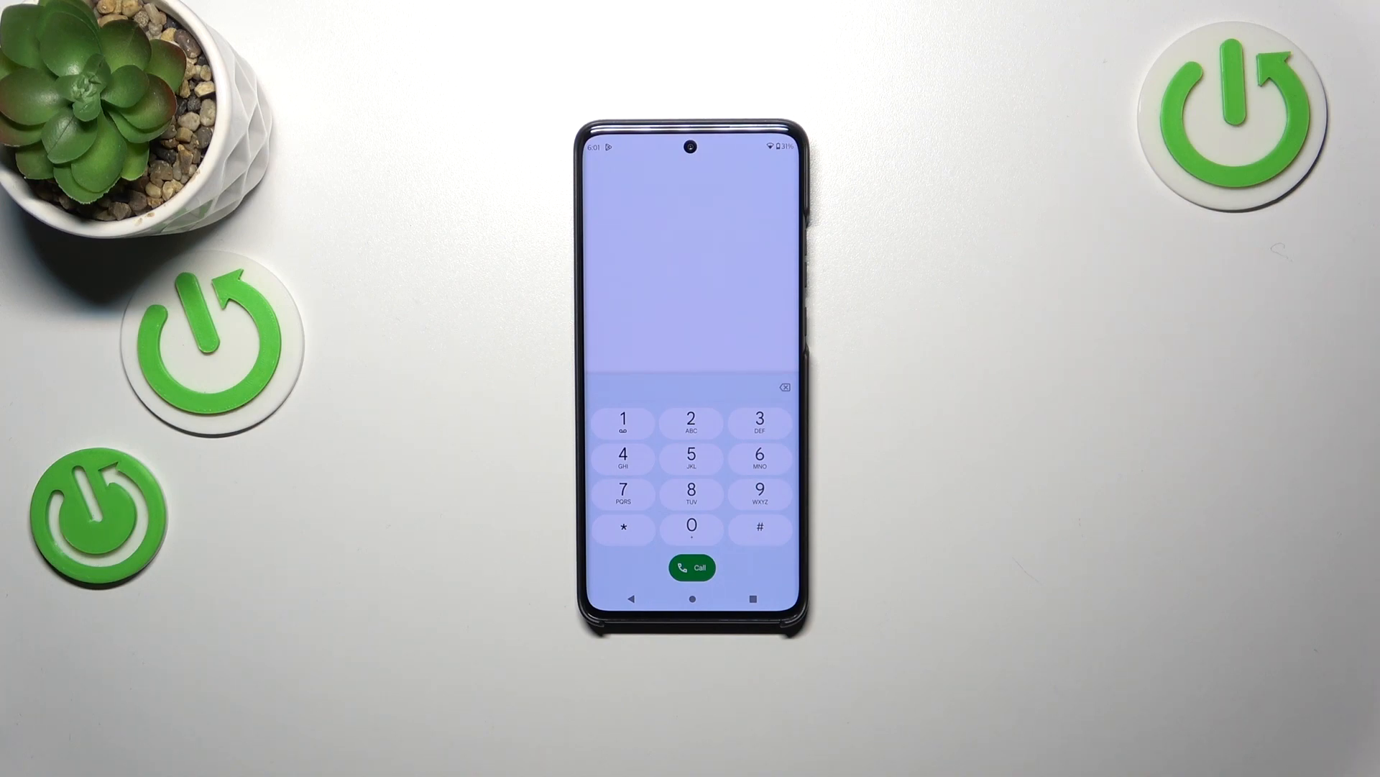
left_click(761, 527)
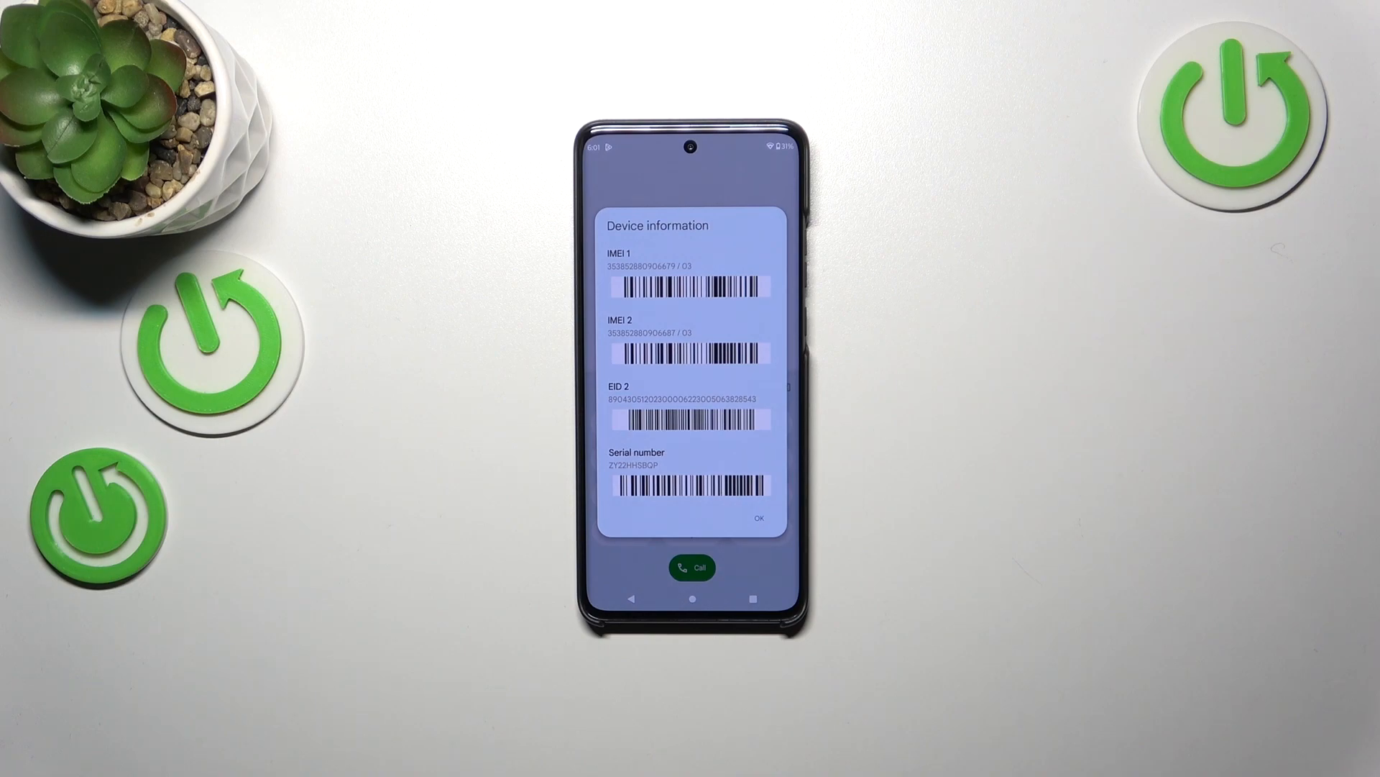
Step: Dismiss the Device information dialog and begin entering the CQA test code *#*#24
left_click(758, 519)
type("*#*#24")
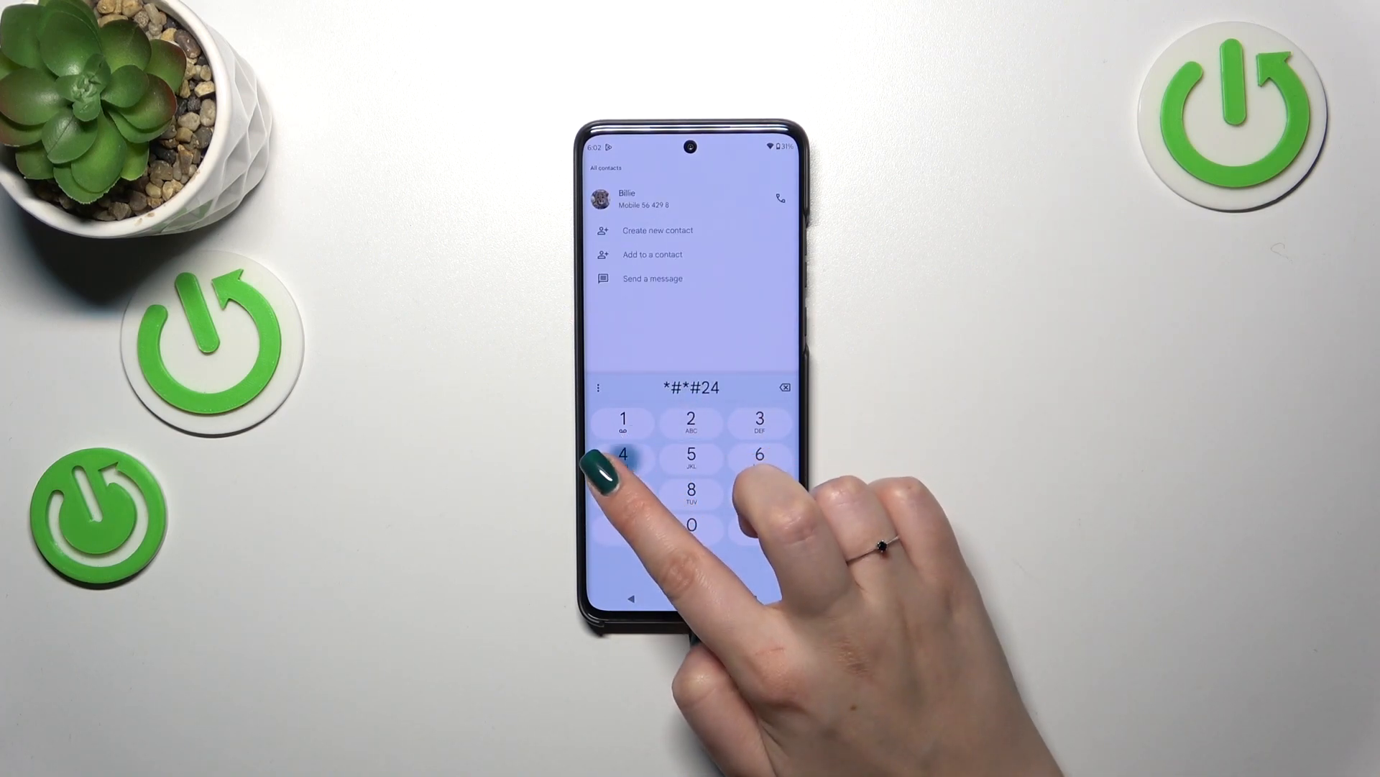
Step: Complete the code to launch CQATest and enter CQA Menu Mode
left_click(759, 459)
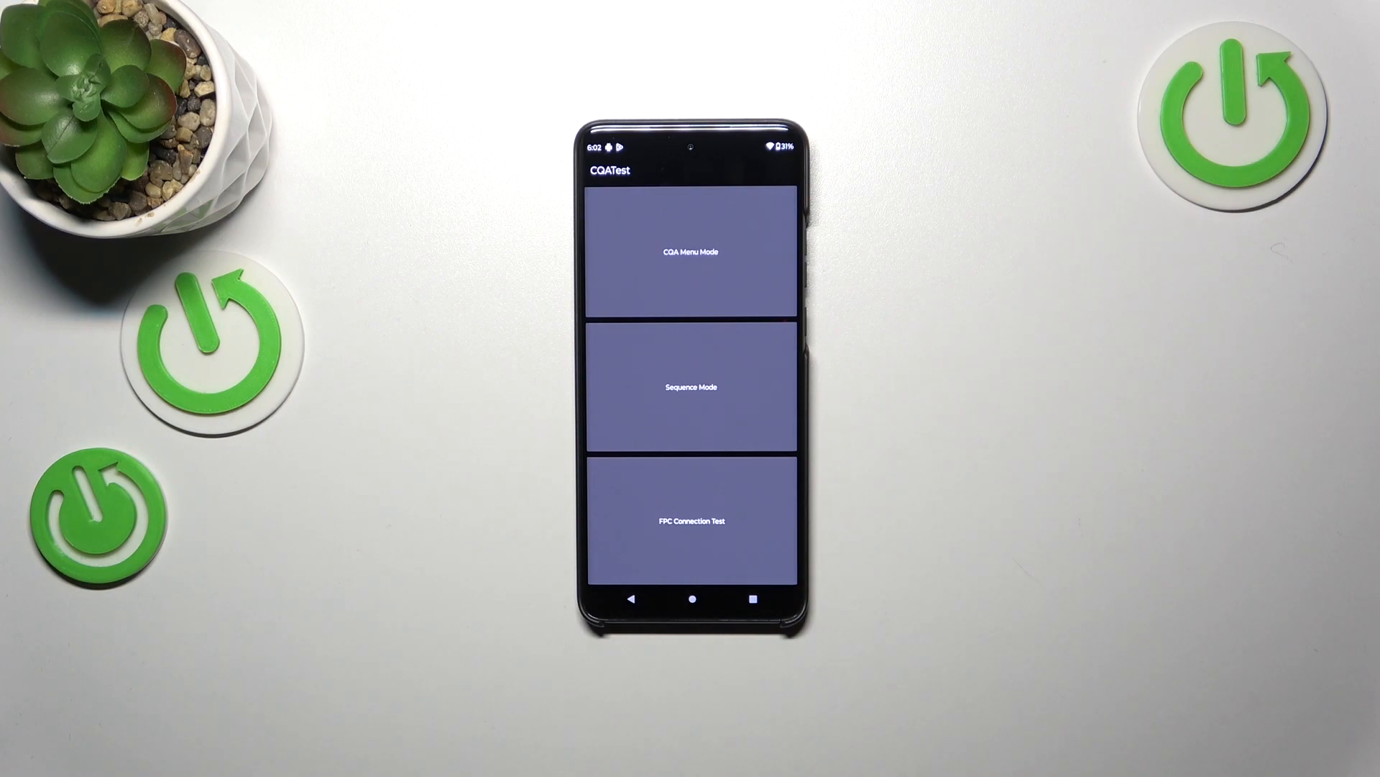
left_click(689, 250)
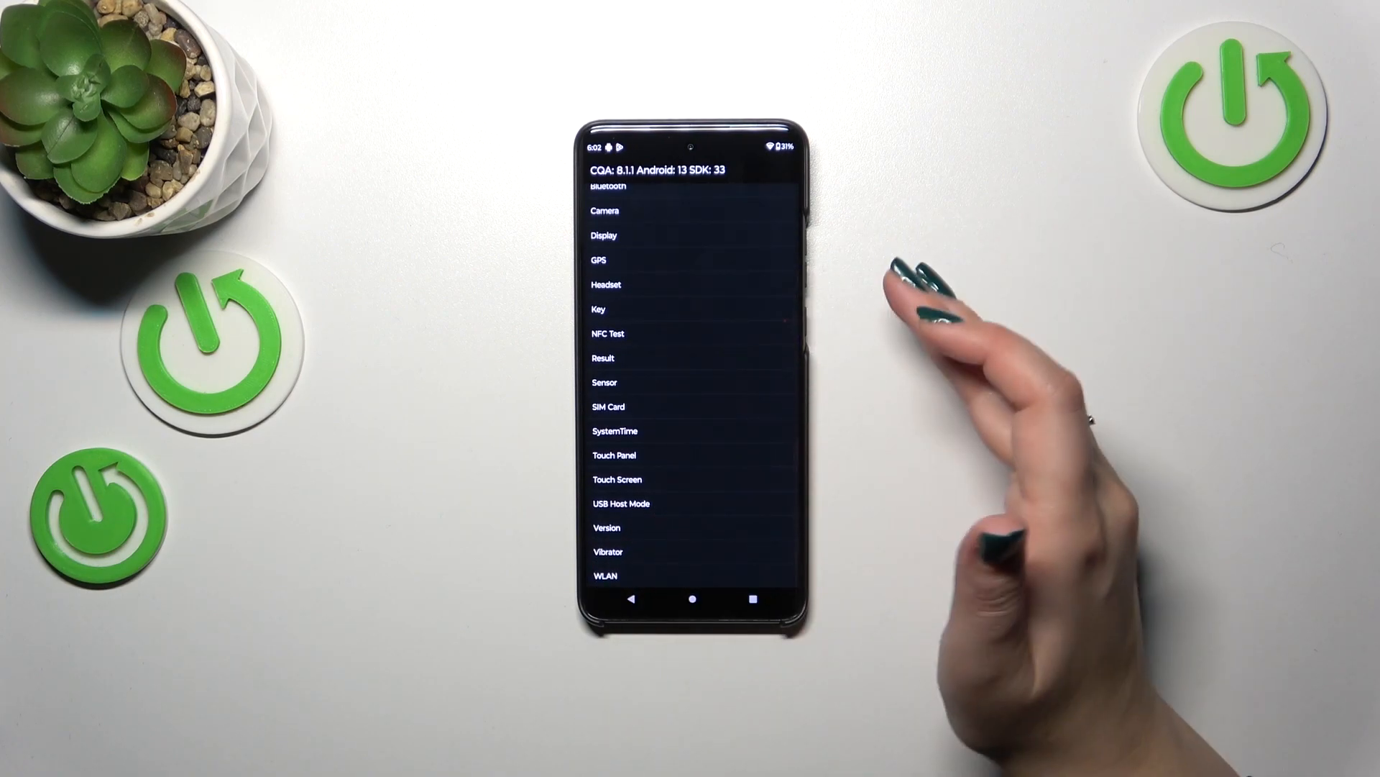
Step: View the Battery Info readout under the Battery test, then return to the test list
scroll("down", 3)
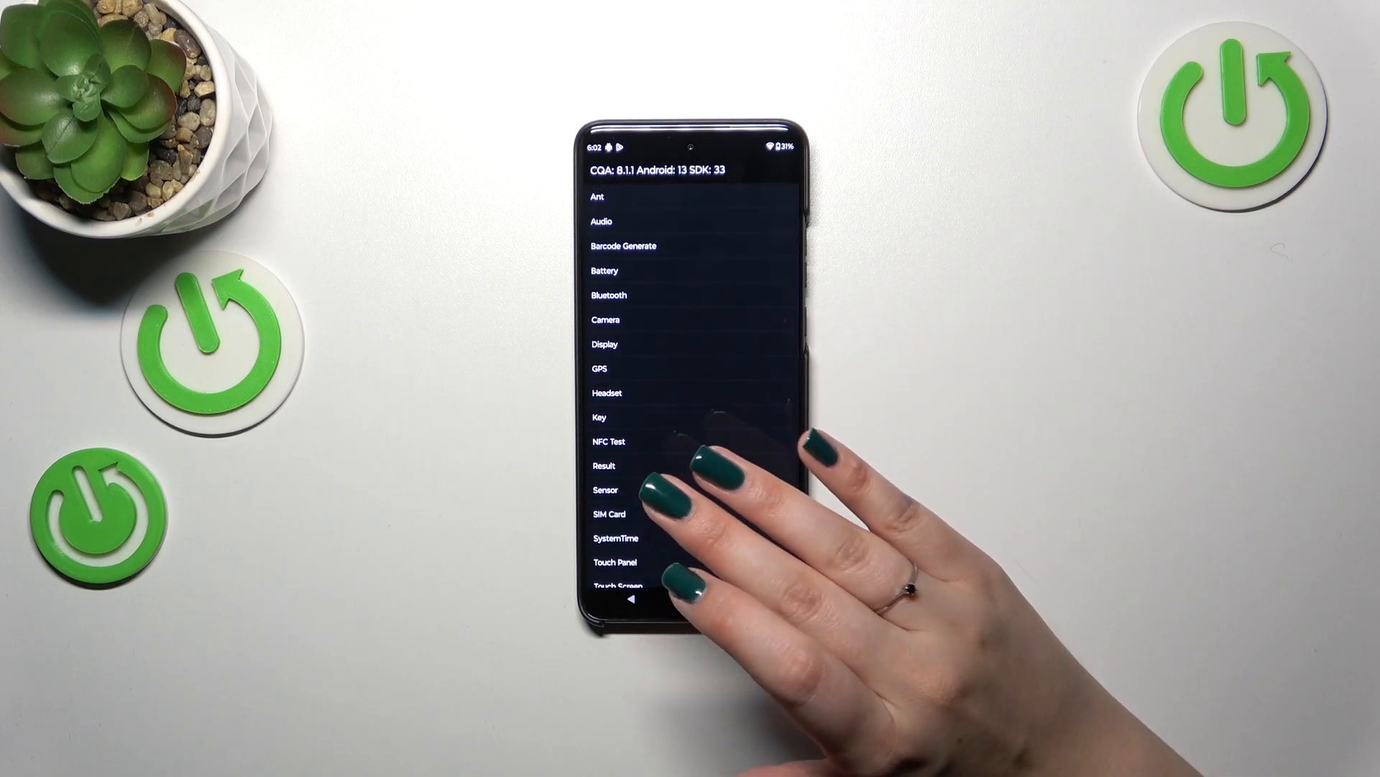
left_click(604, 271)
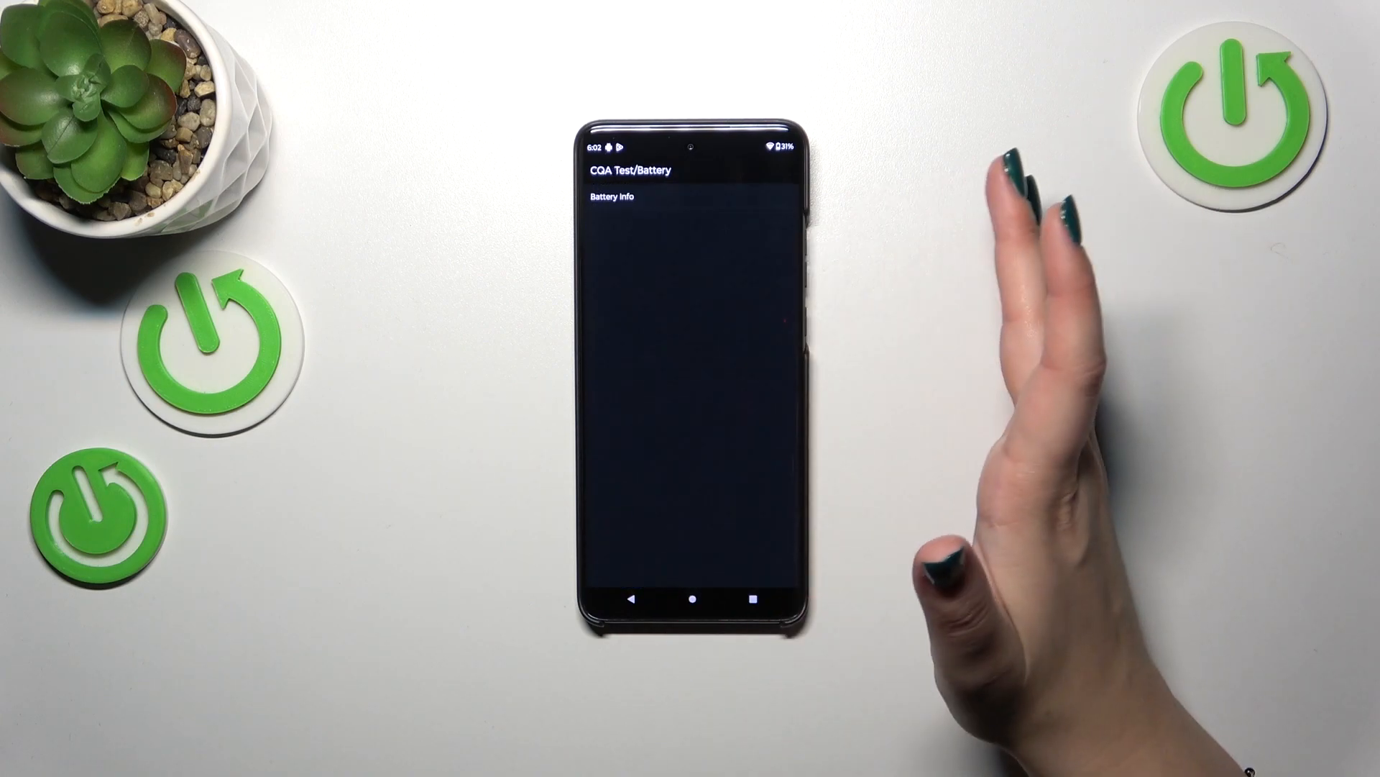
left_click(610, 195)
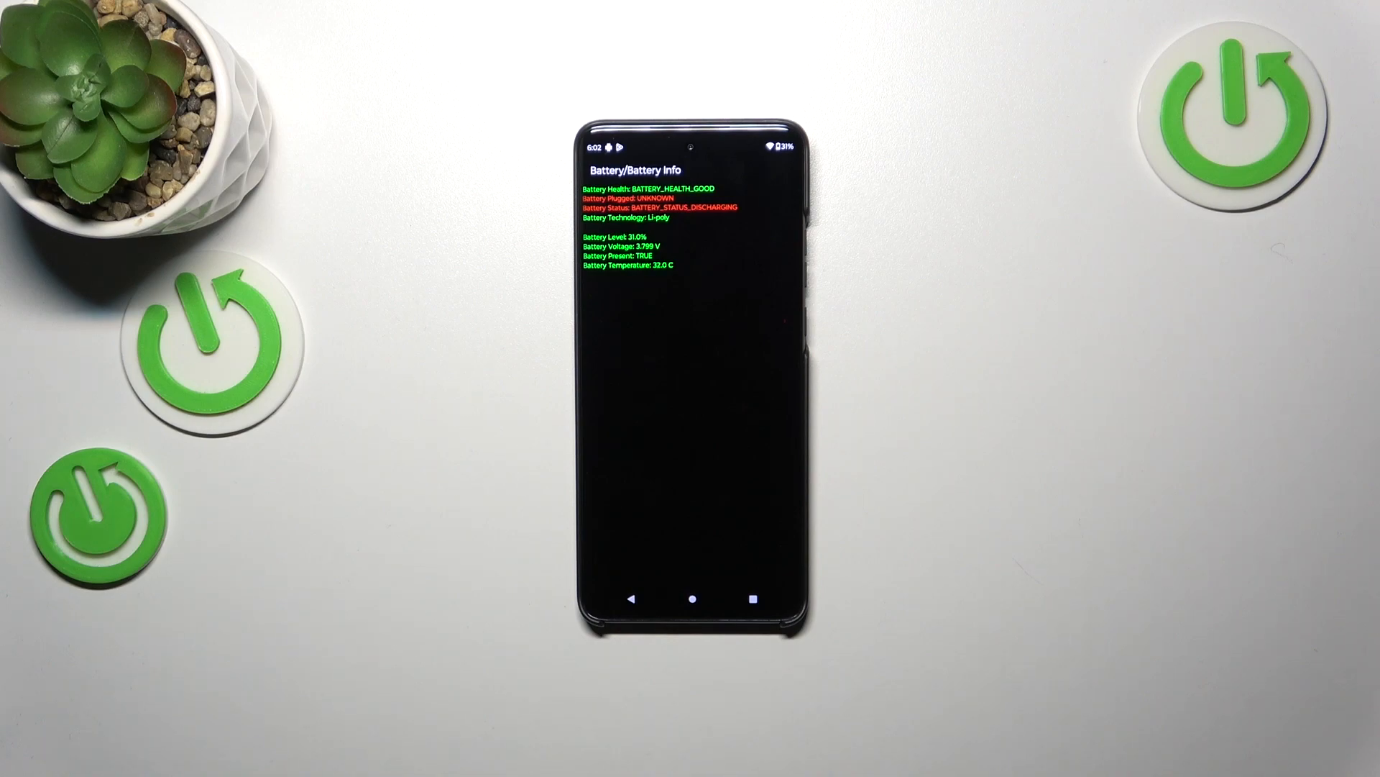
left_click(636, 598)
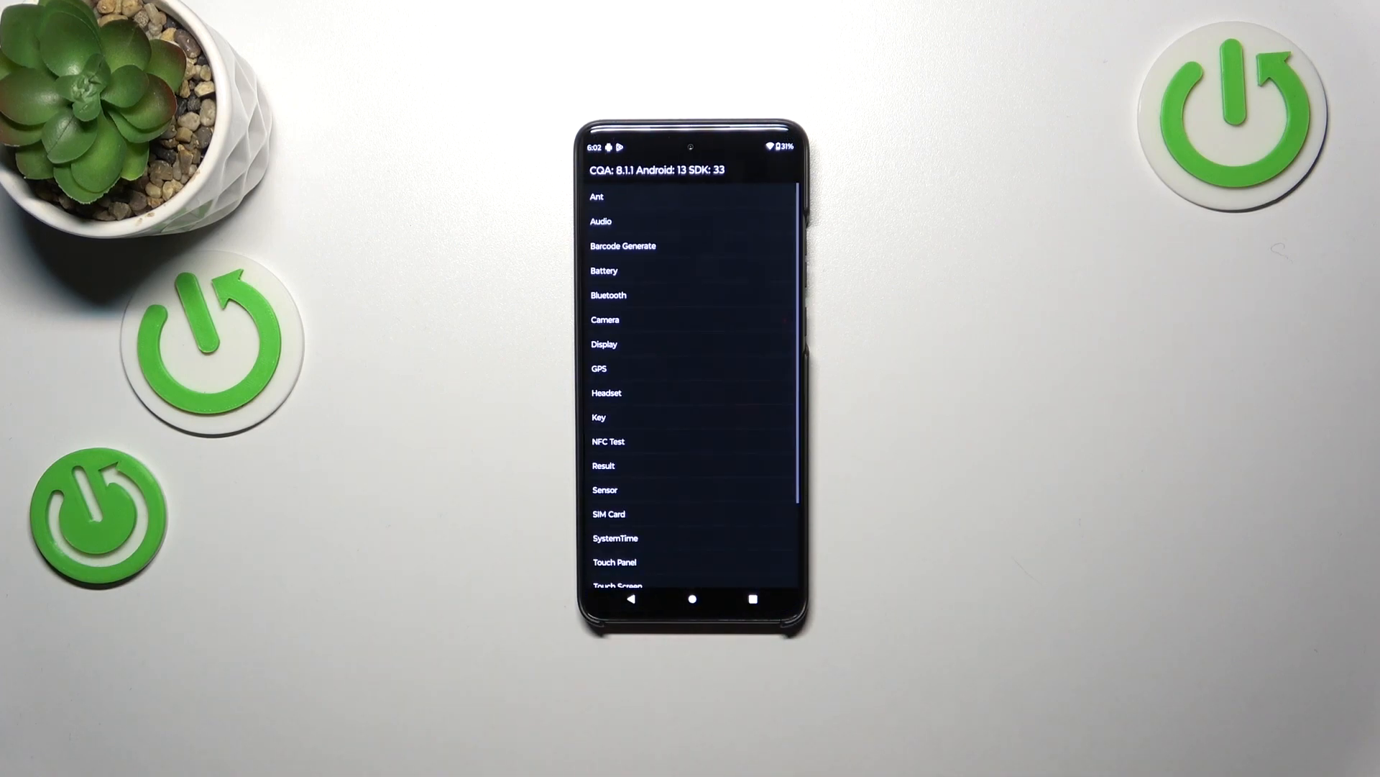
scroll("down", 3)
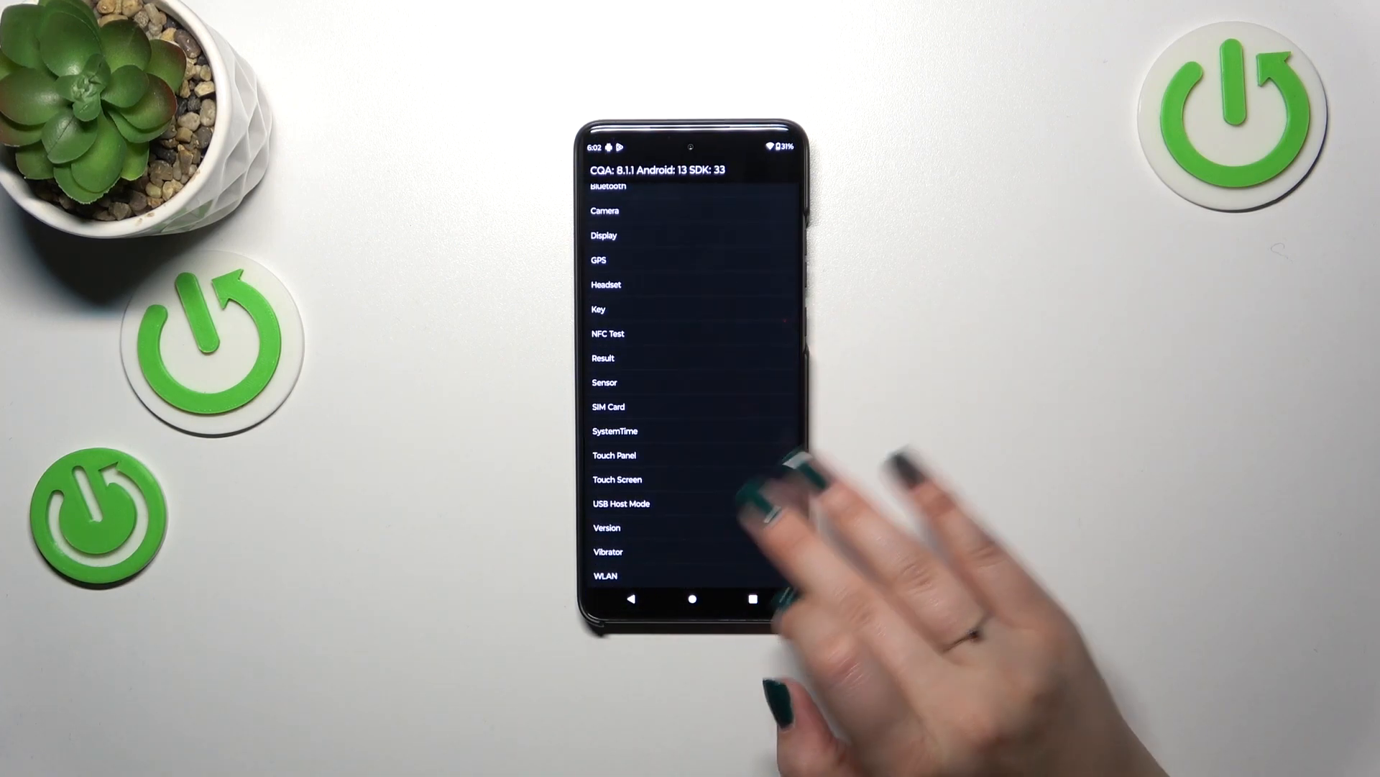
left_click(617, 479)
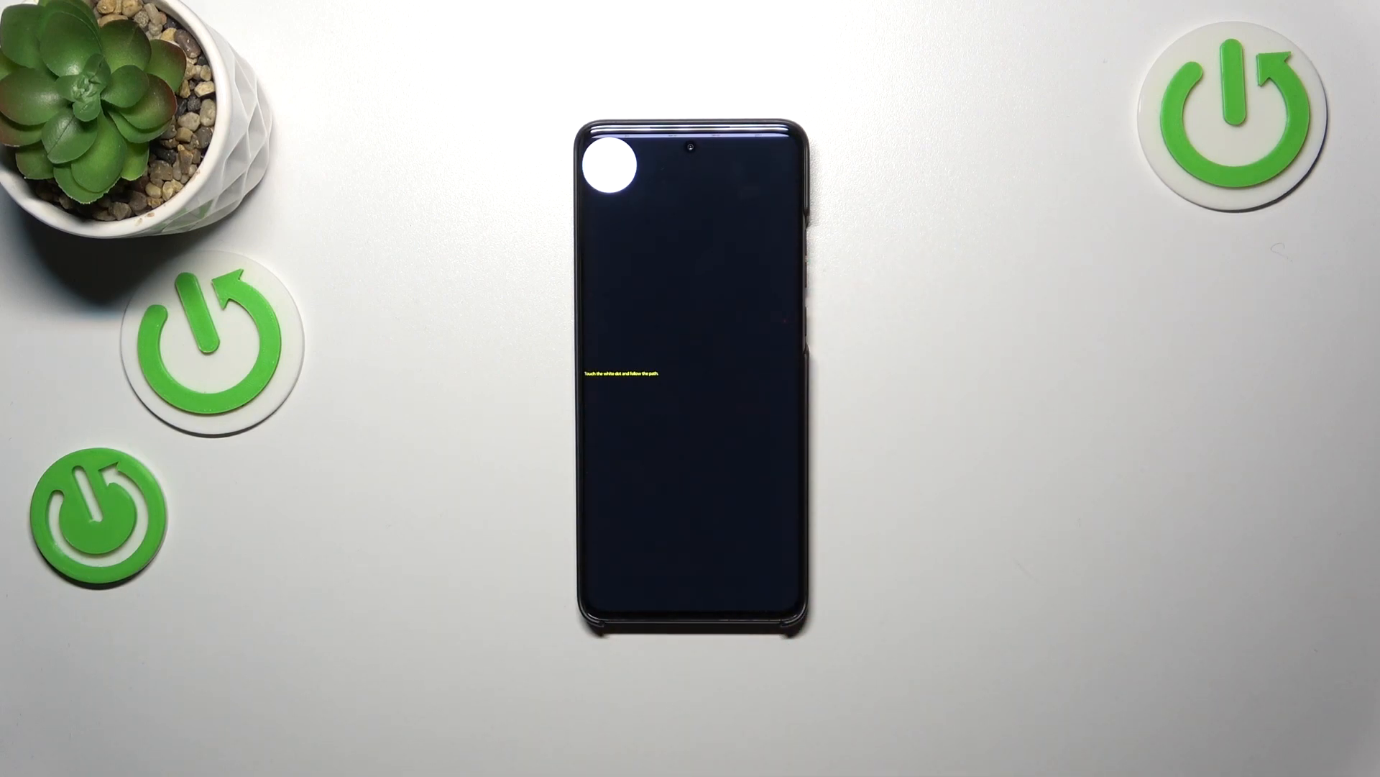
left_click(614, 172)
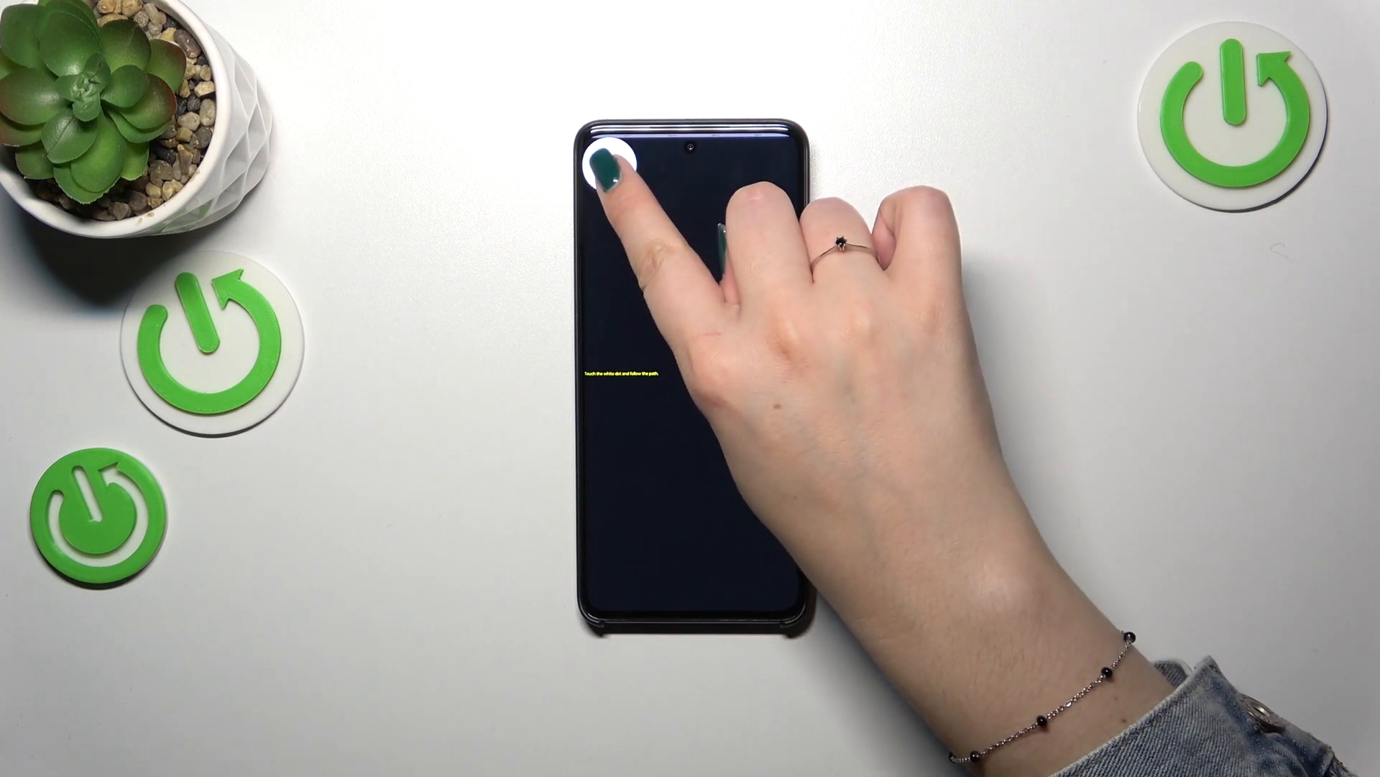
left_click_drag(616, 167, 766, 581)
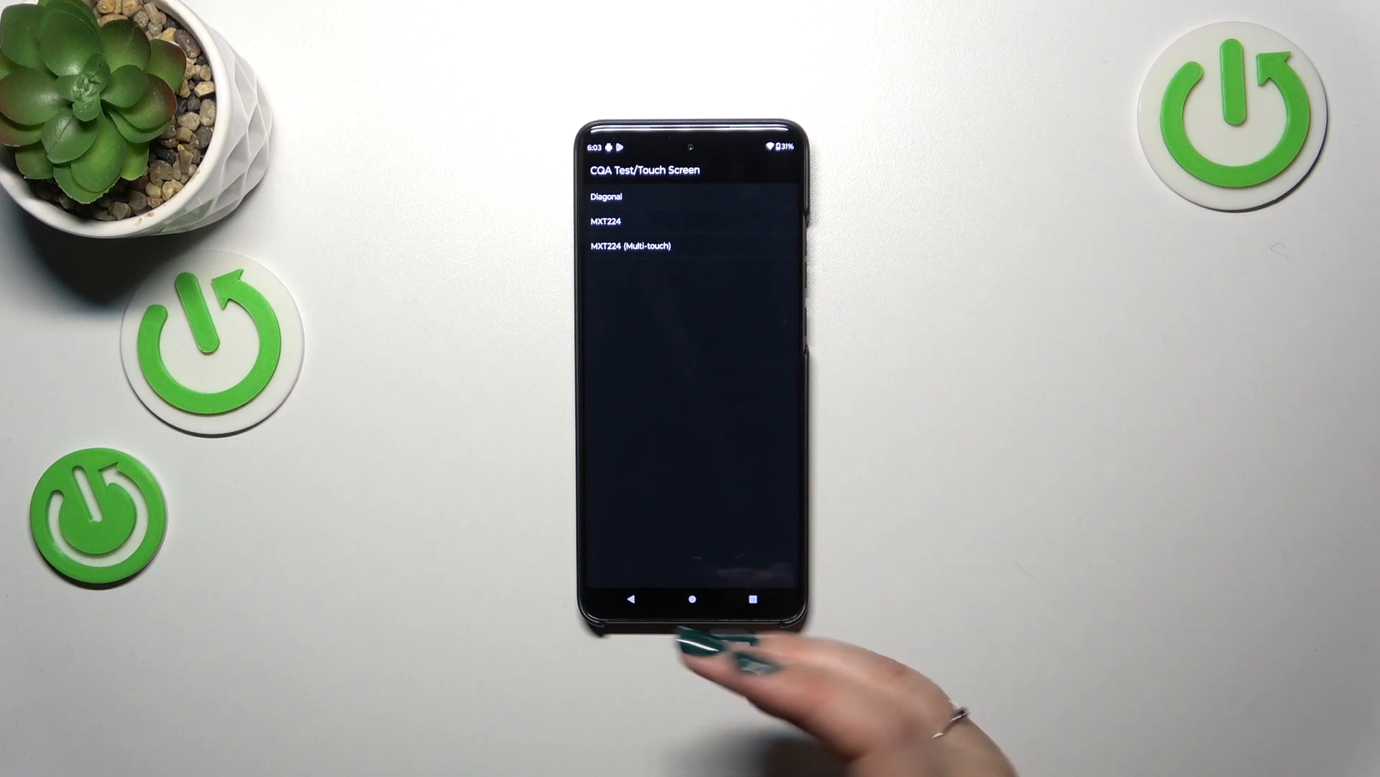
left_click(636, 598)
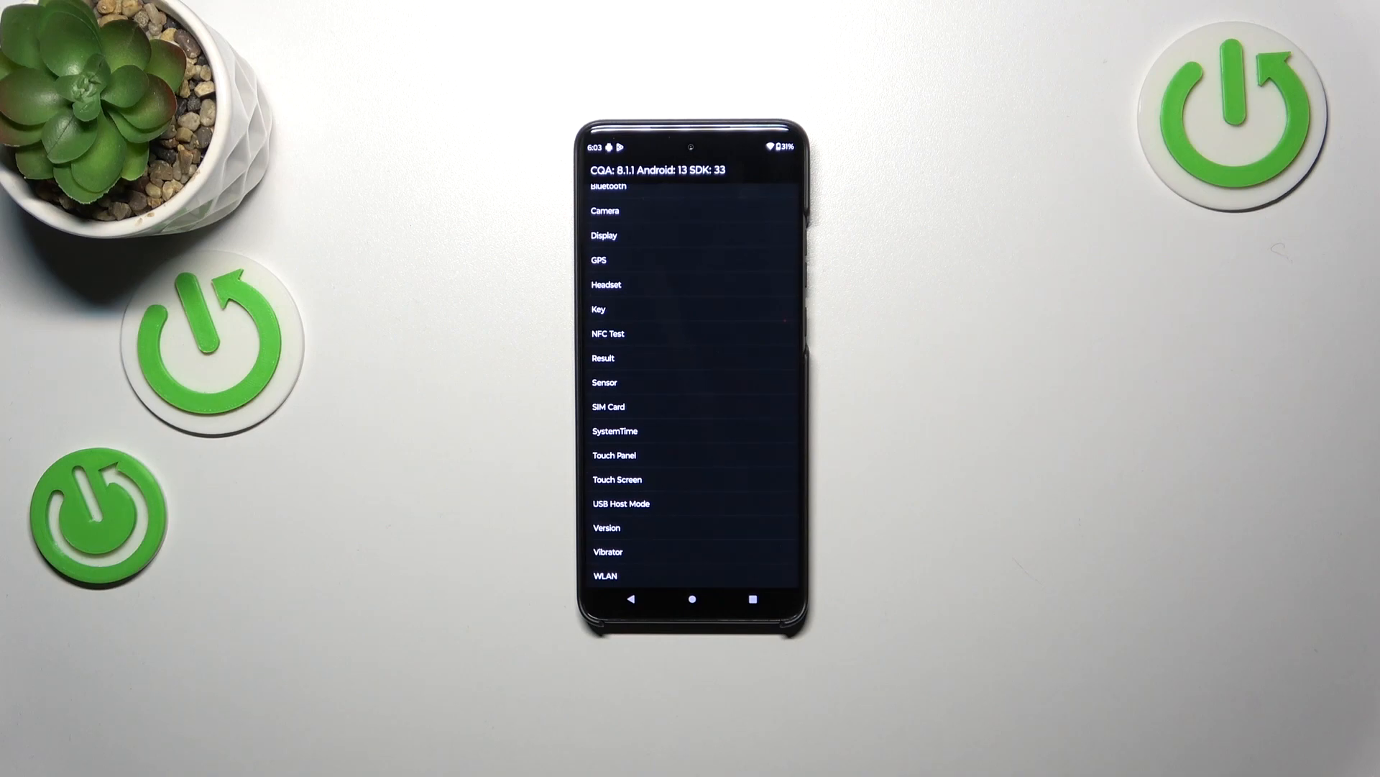
Step: Leave CQATest and dial *#*#225#*#* in the Phone dialer, ending on an empty keypad
left_click(630, 598)
type("*#*#225")
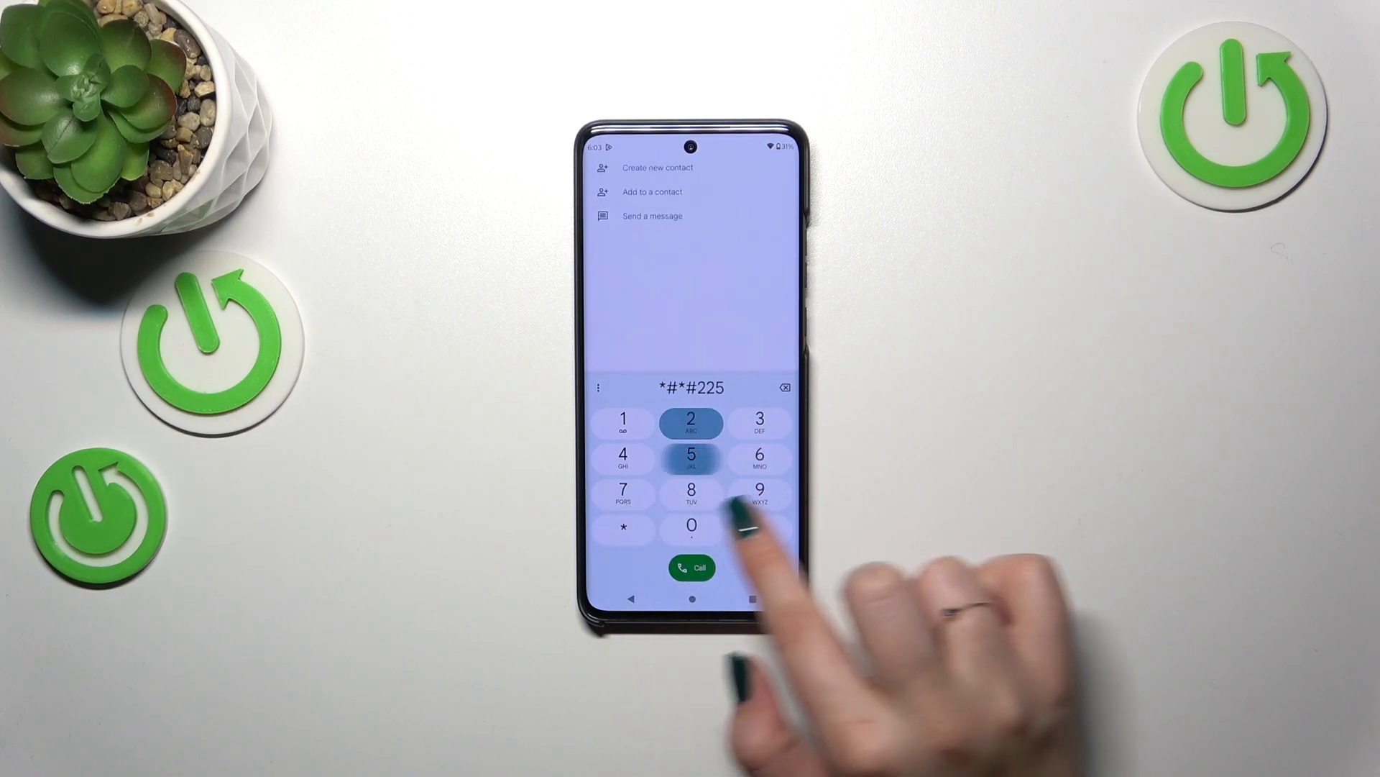
left_click(760, 526)
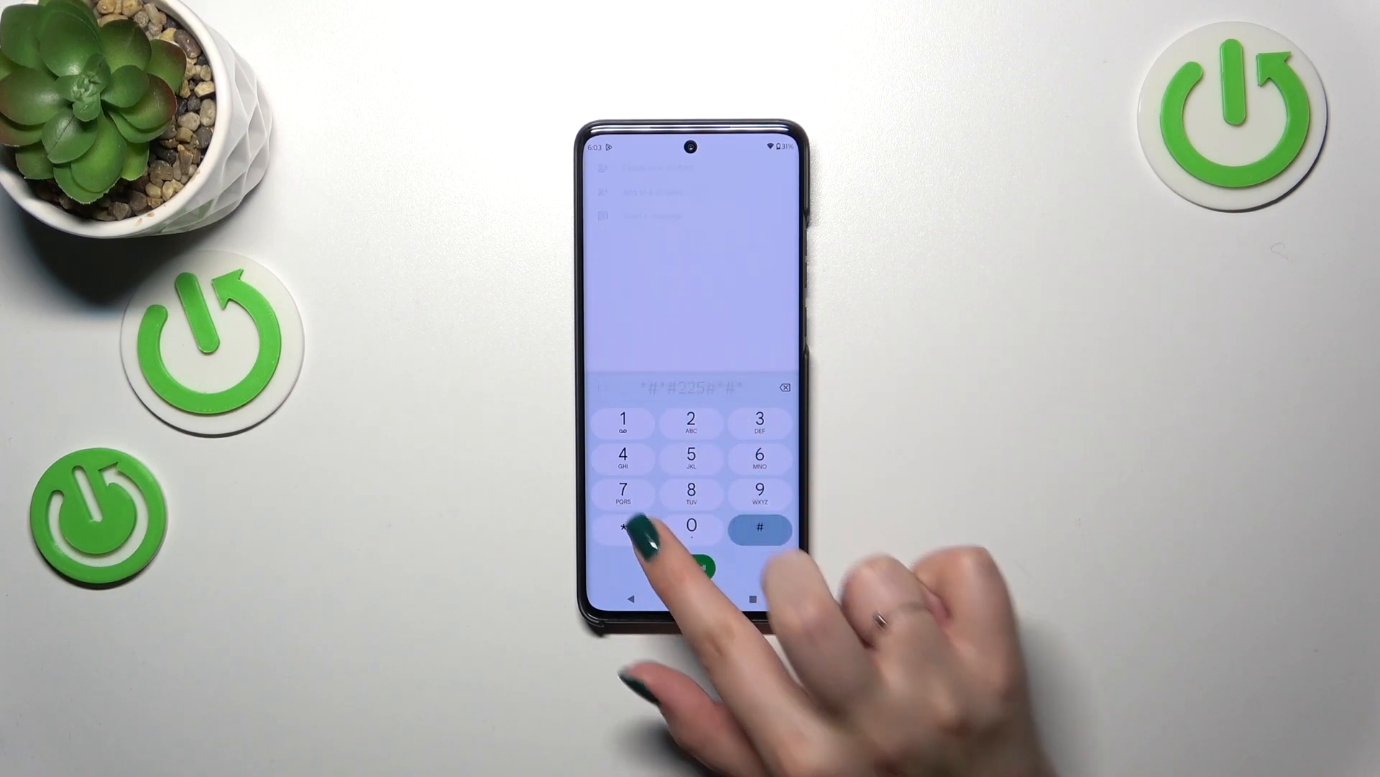
left_click(713, 564)
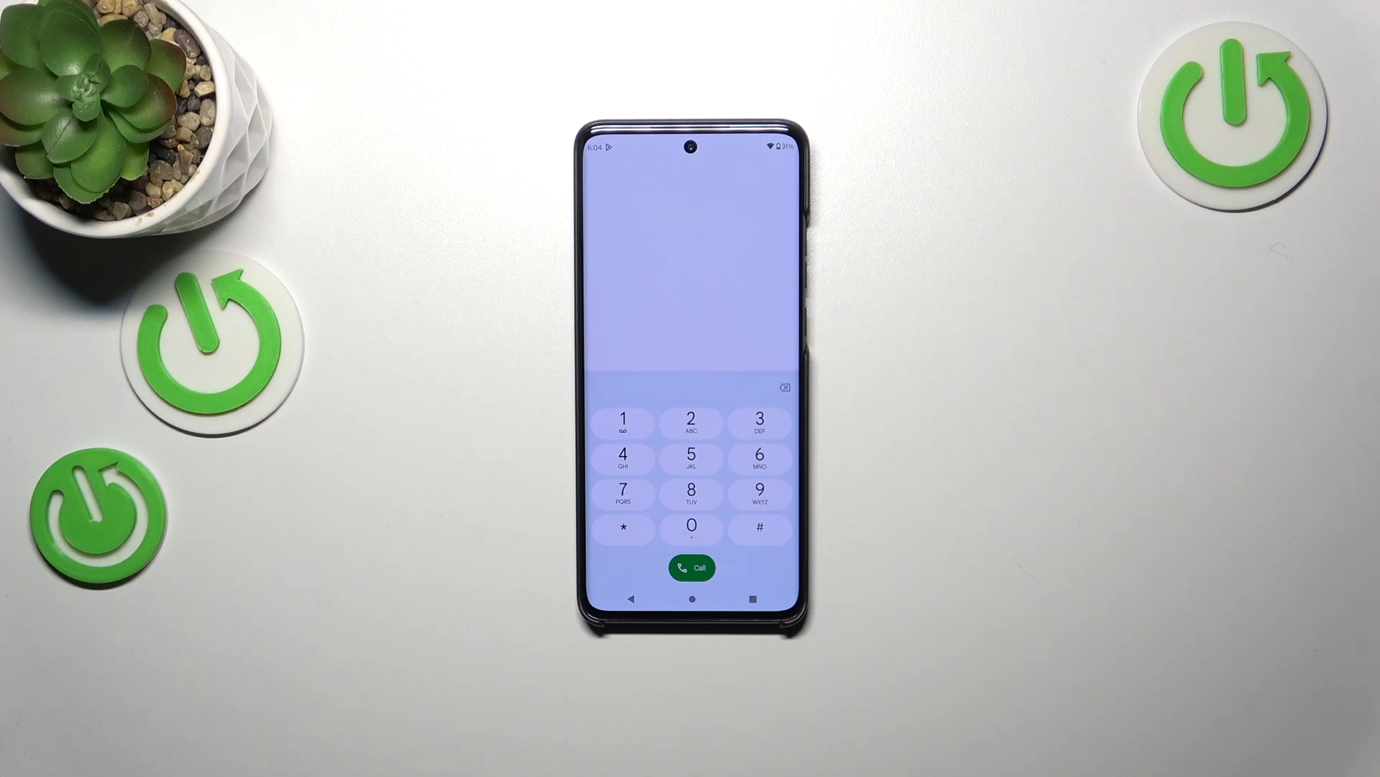
Step: Dial the FCM Diagnostics code to bring up its connection log
left_click(624, 530)
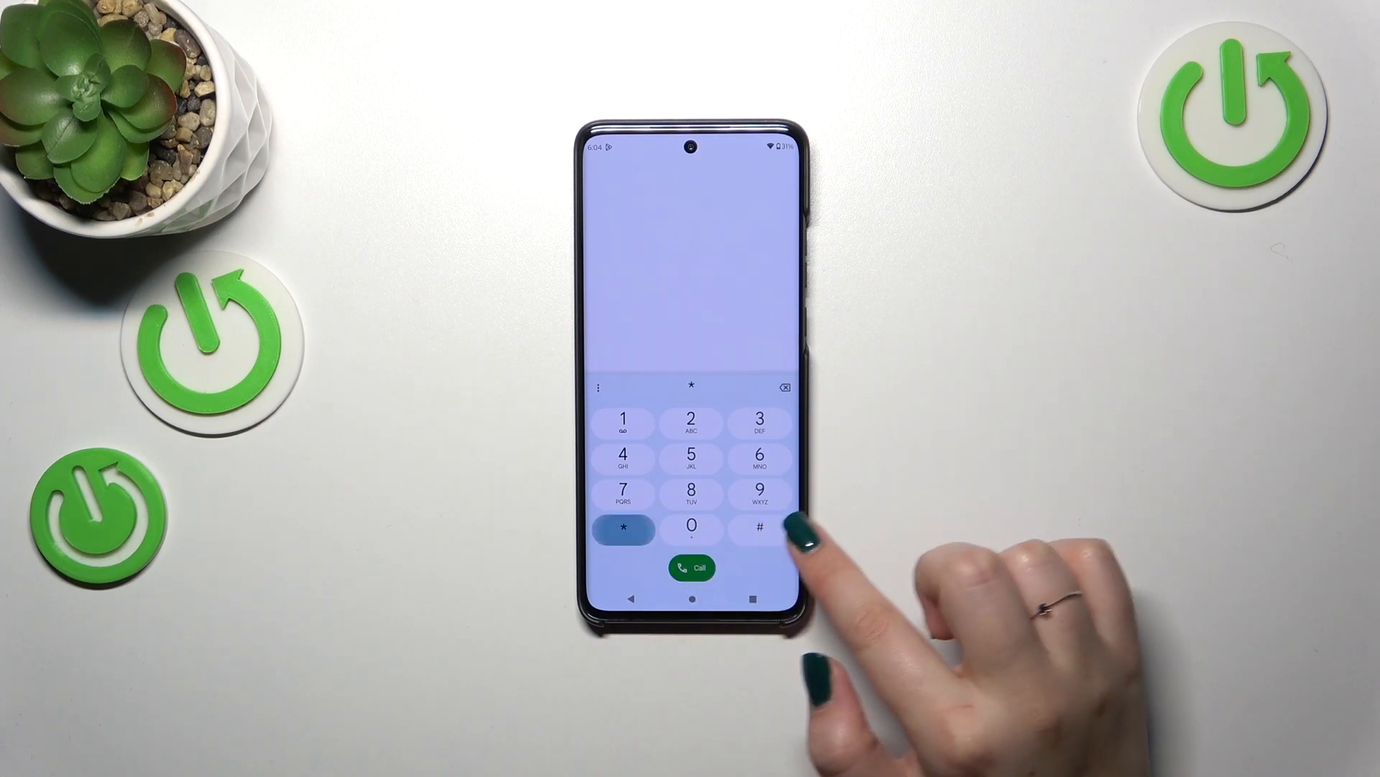
left_click(758, 528)
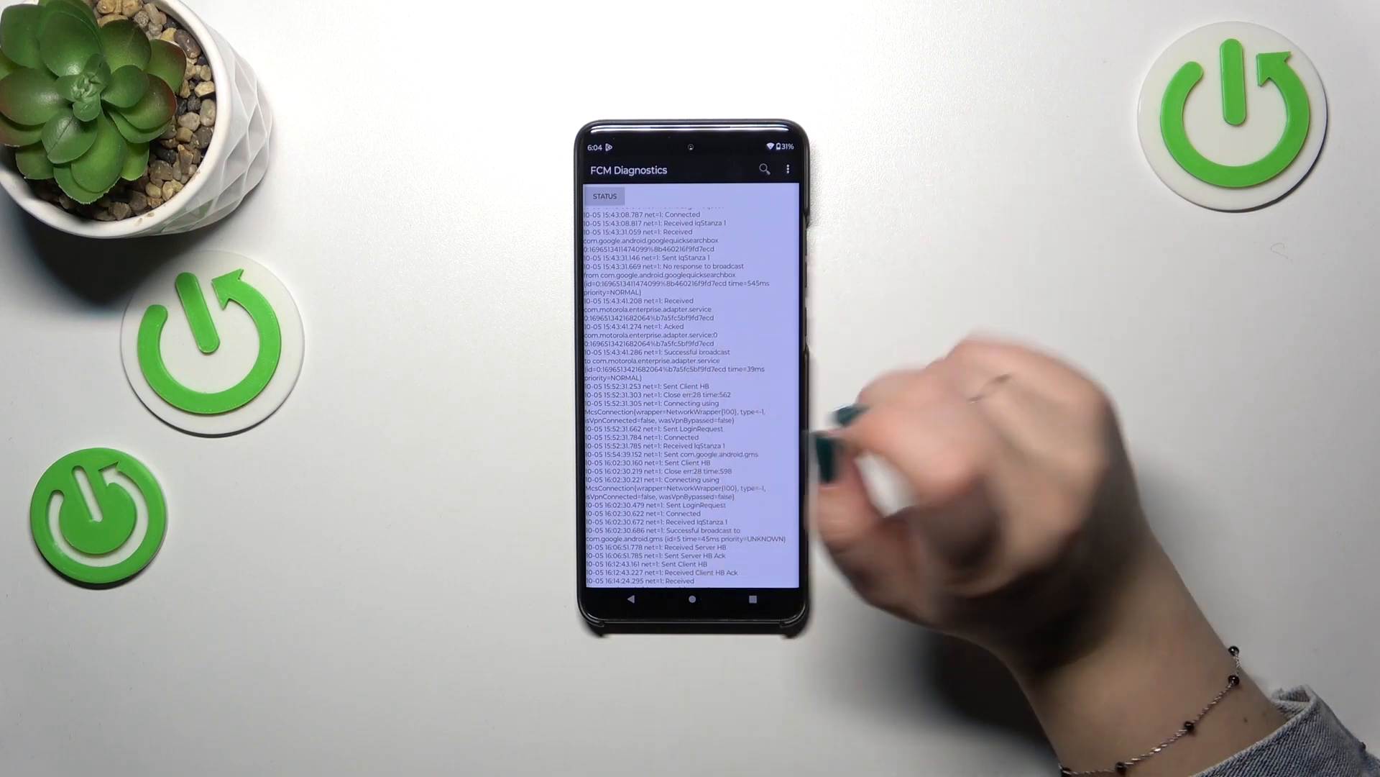
mouse_move(888, 115)
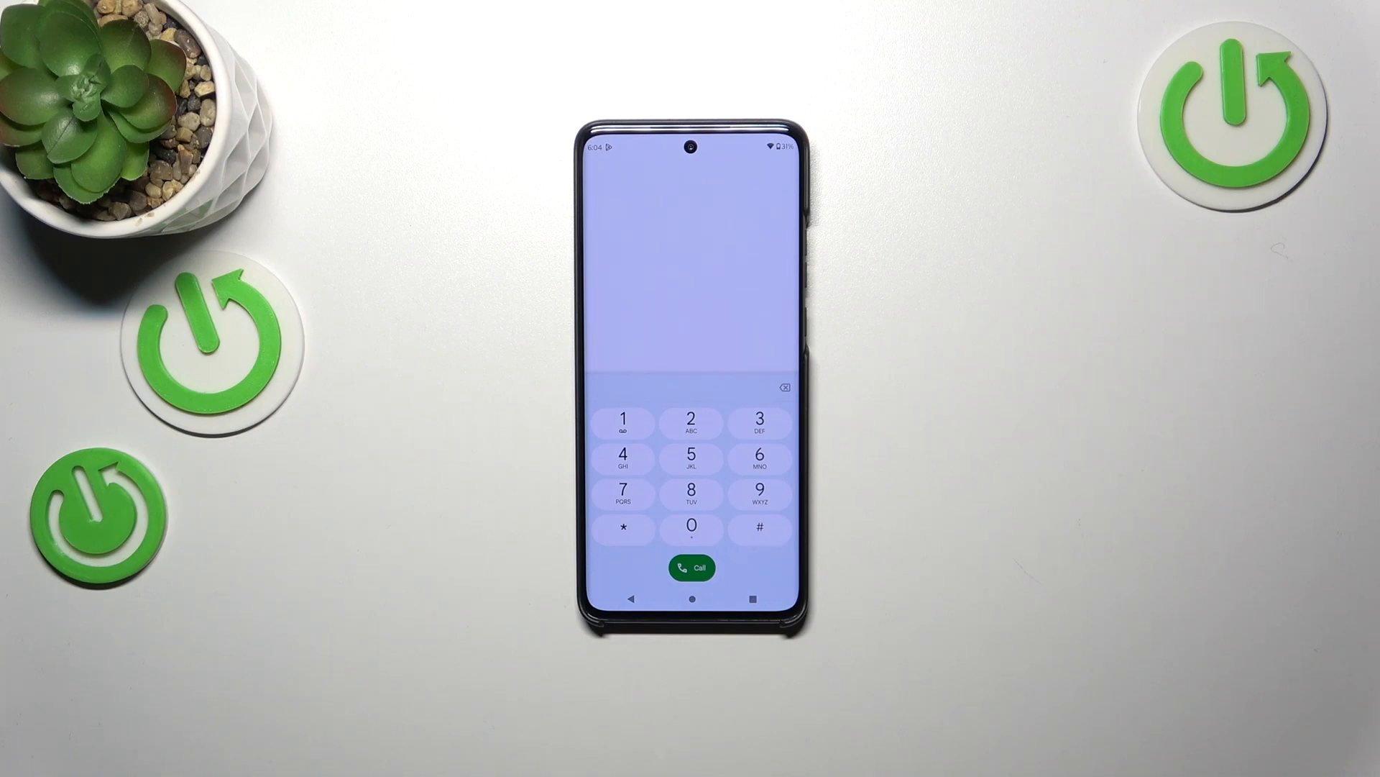
Step: Dial *#*#4636#*#* to reach the Testing menu and view 5G/LTE Debugging Information
left_click(622, 529)
type("*#*#4636")
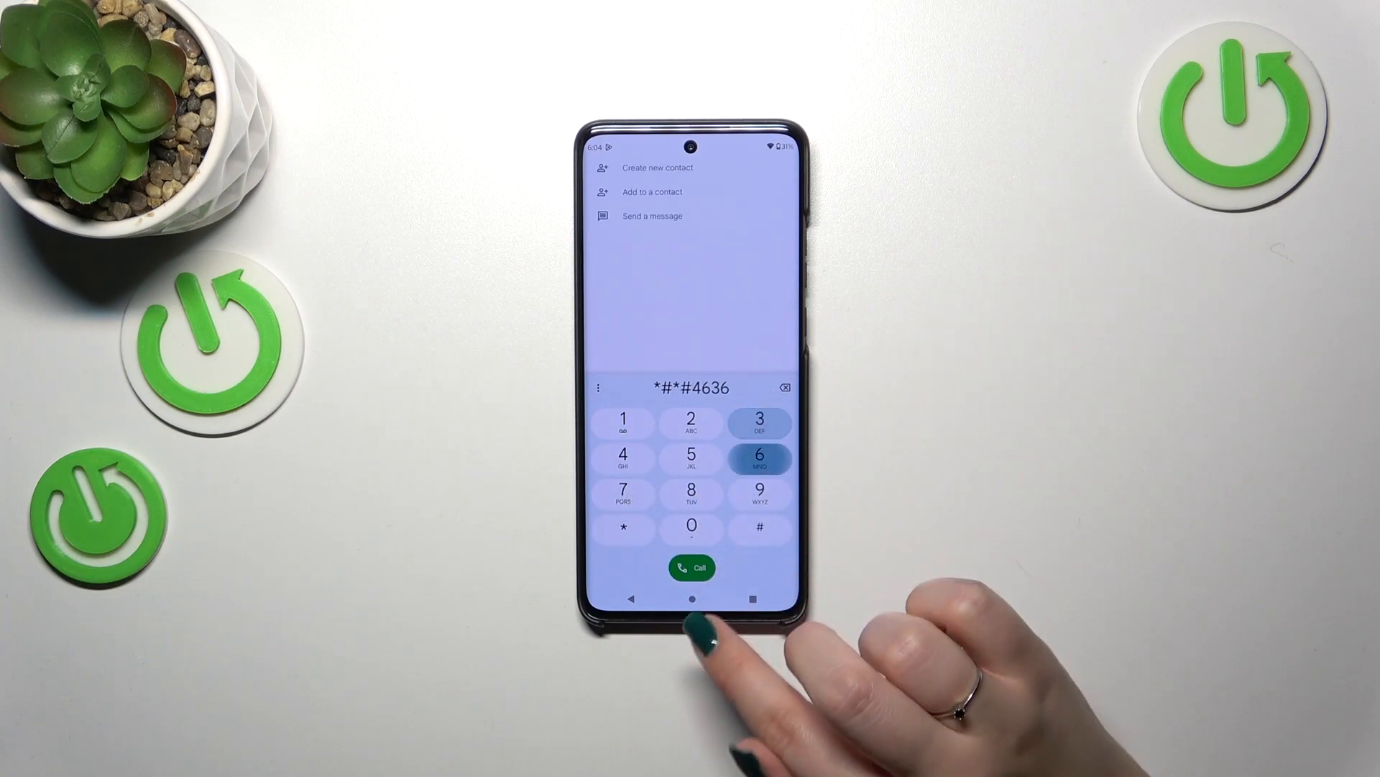
left_click(759, 528)
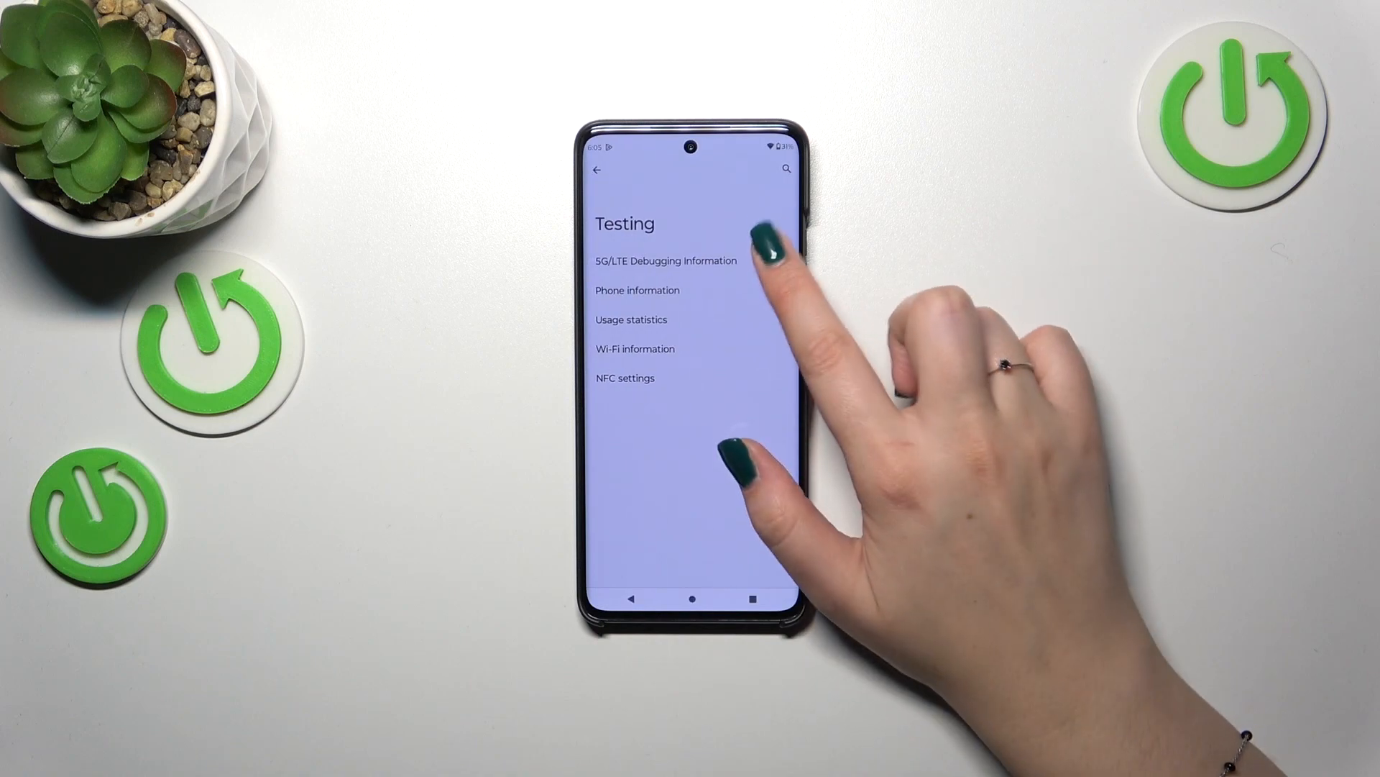
left_click(666, 261)
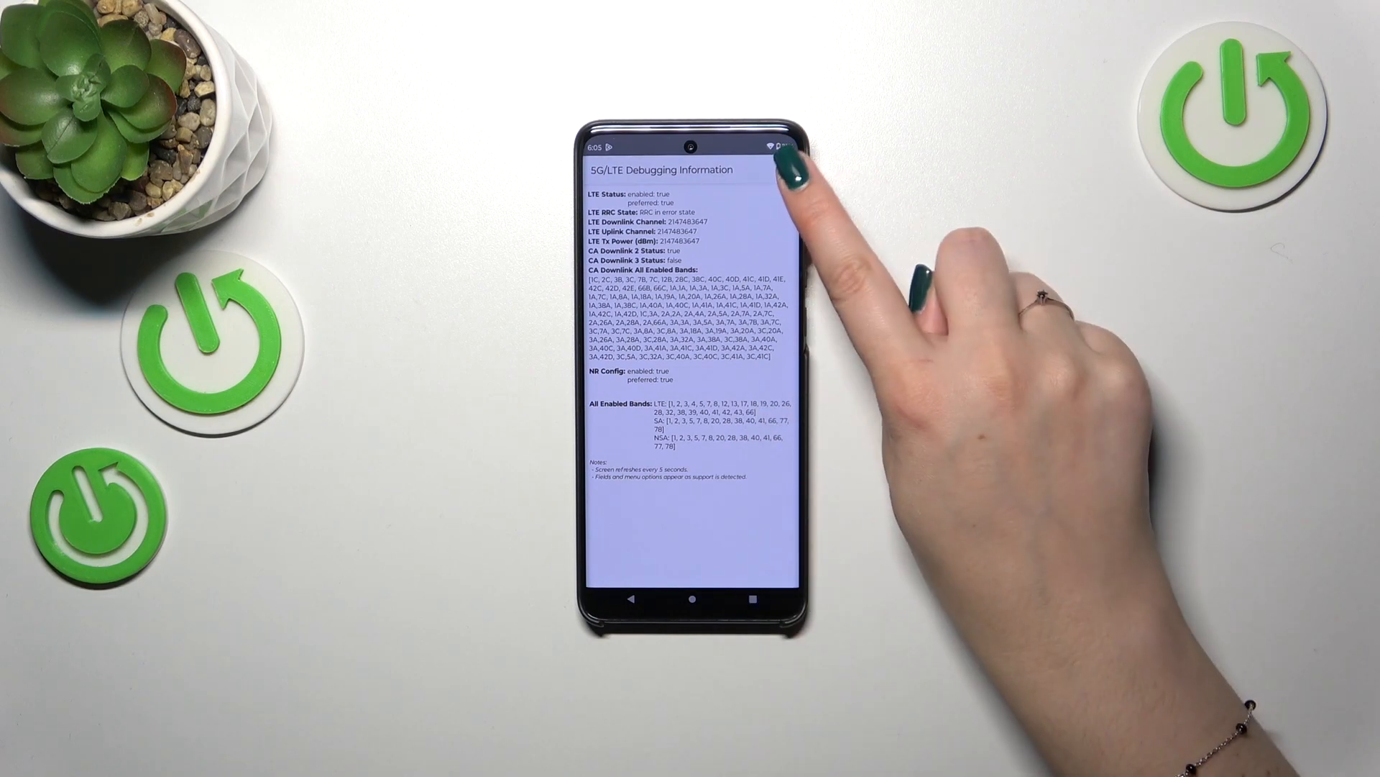
Step: Open Phone information from the Testing menu and run the ping test (IPv4 Pass, IPv6 Fail, HTTP Pass)
left_click(788, 171)
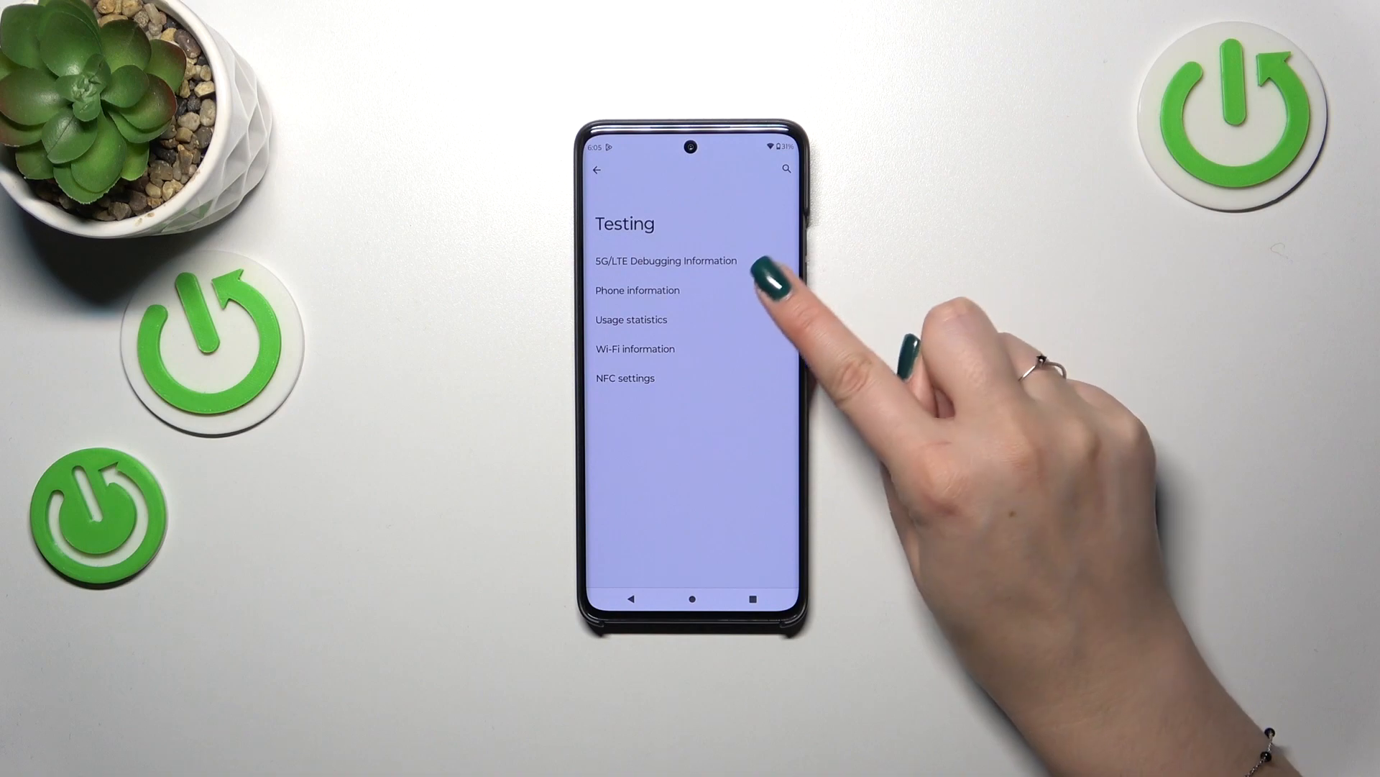
left_click(637, 289)
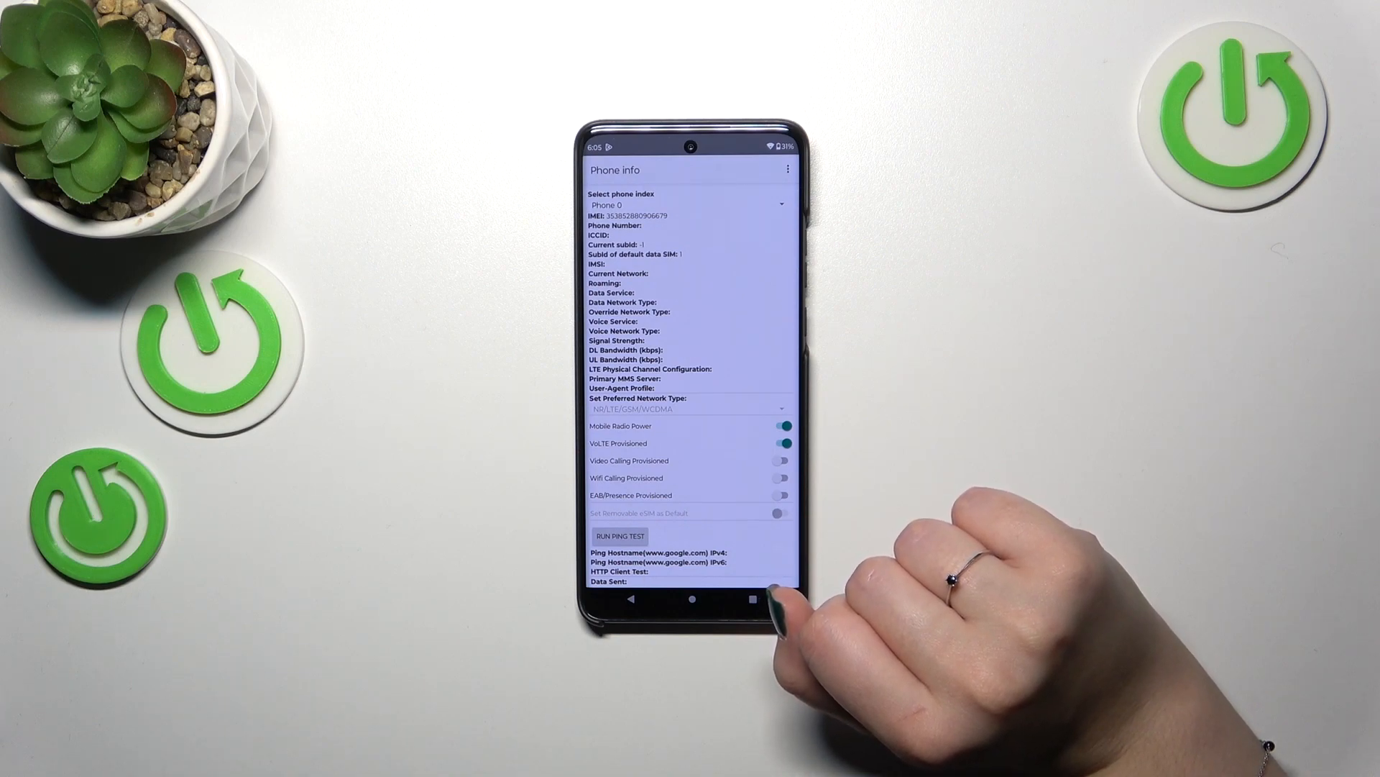
mouse_move(784, 528)
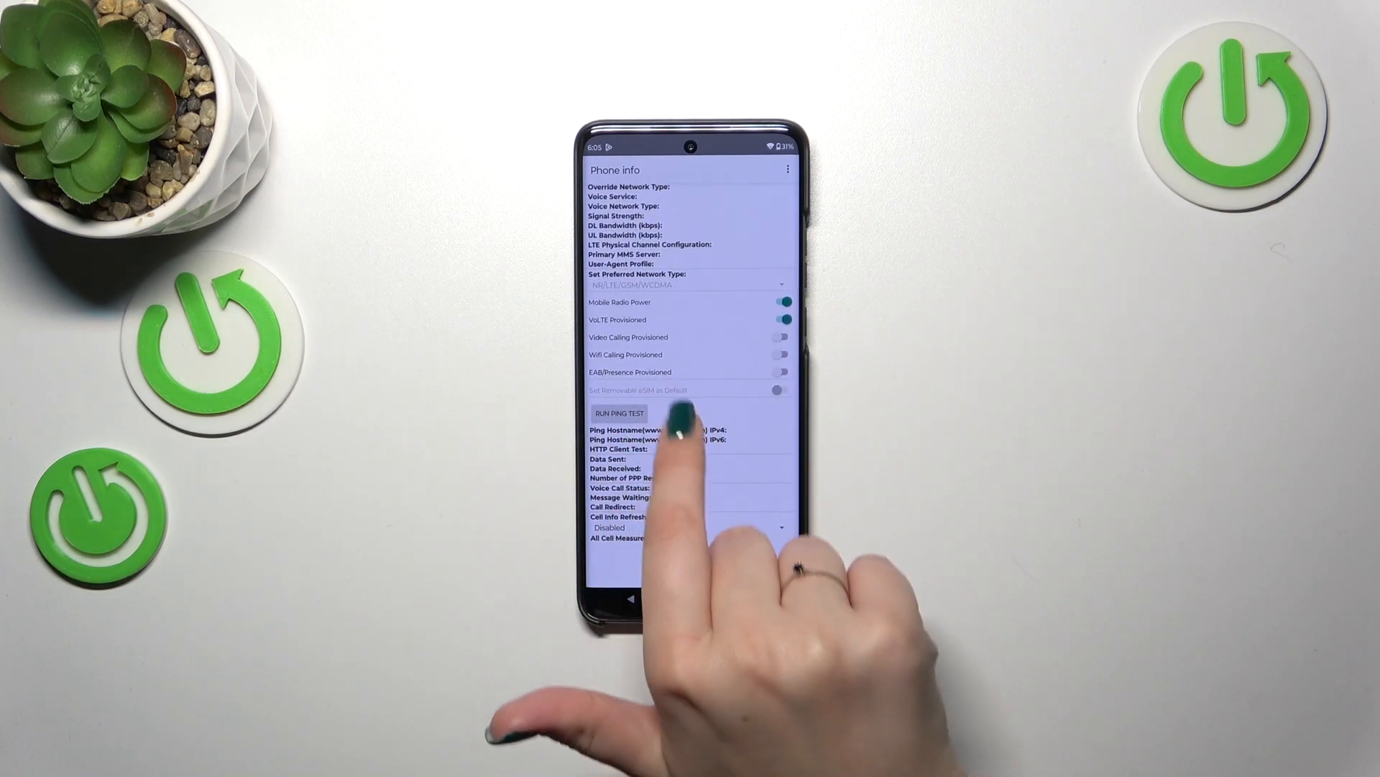
scroll("down", 3)
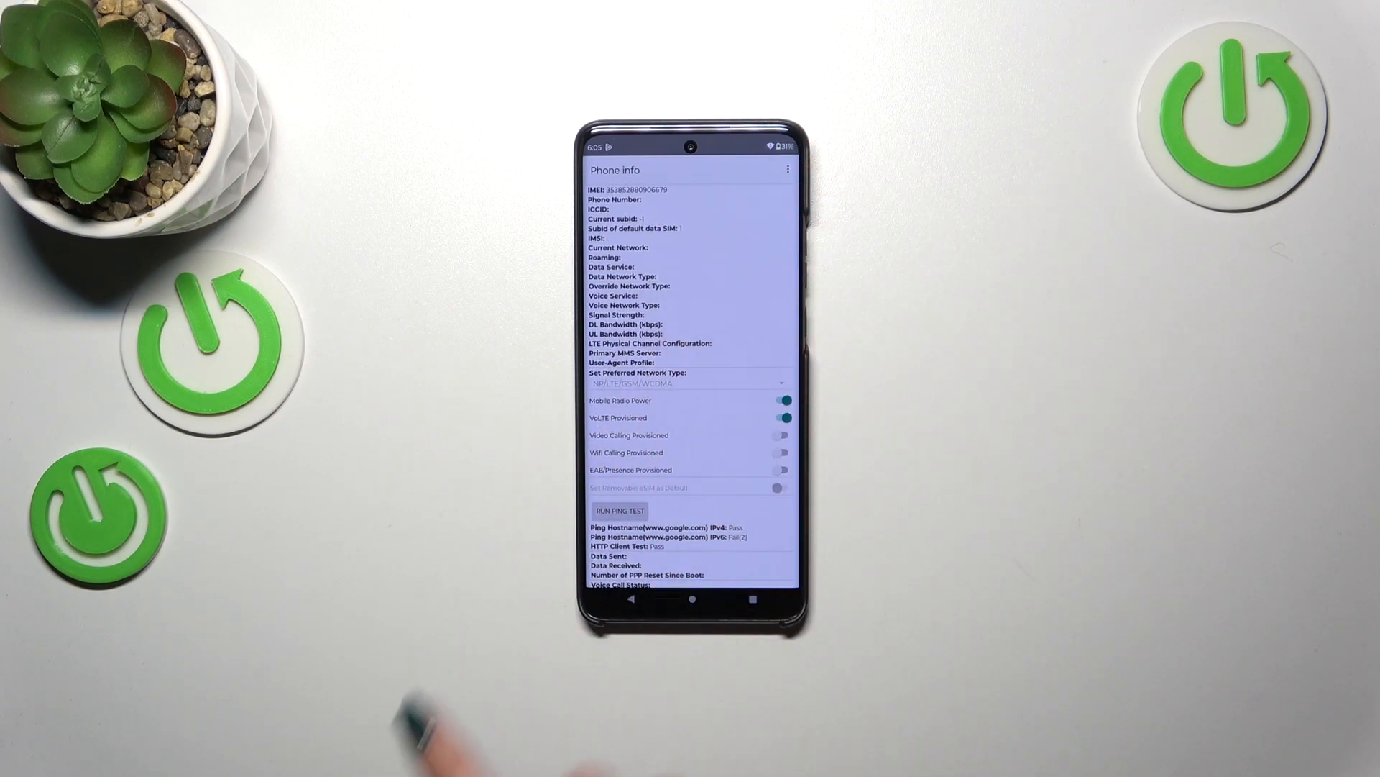
left_click(786, 170)
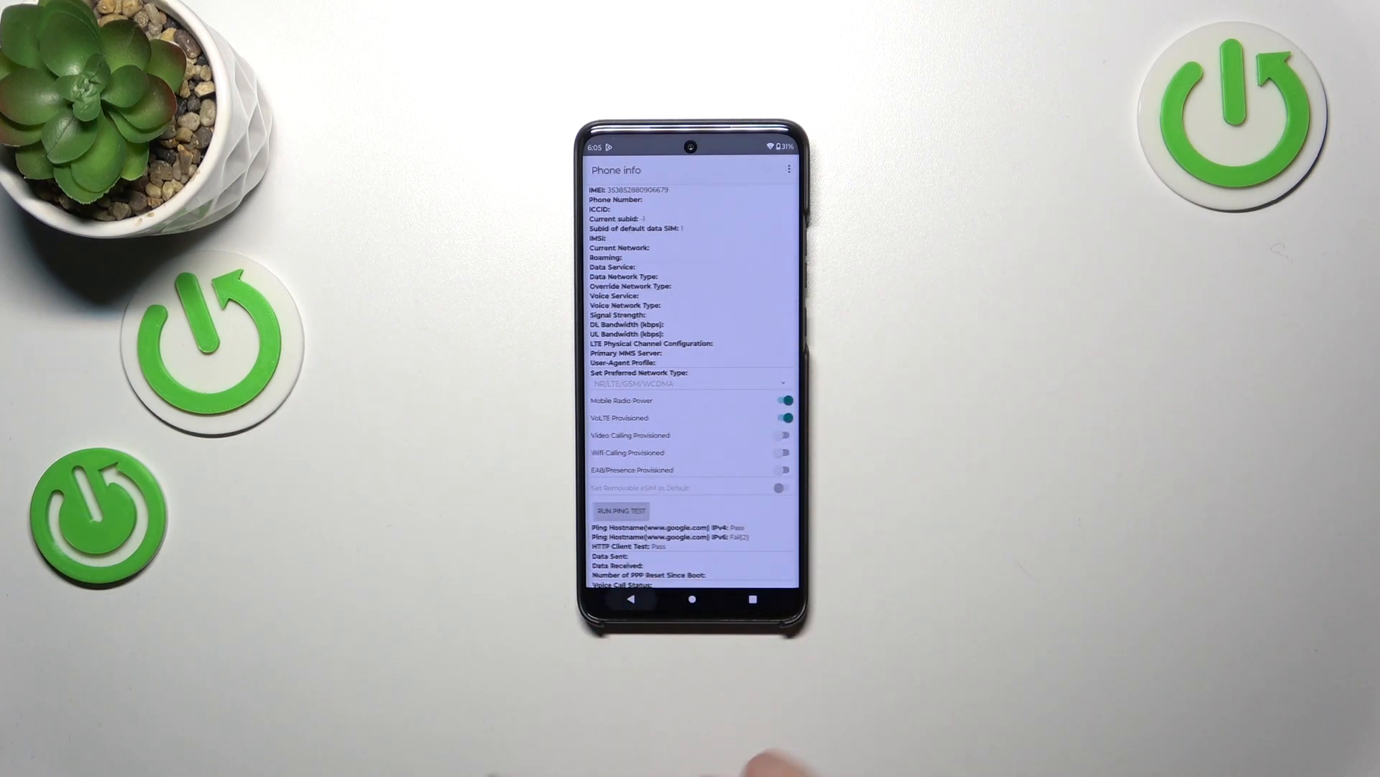
Step: View the Usage statistics page from the Testing menu
left_click(596, 169)
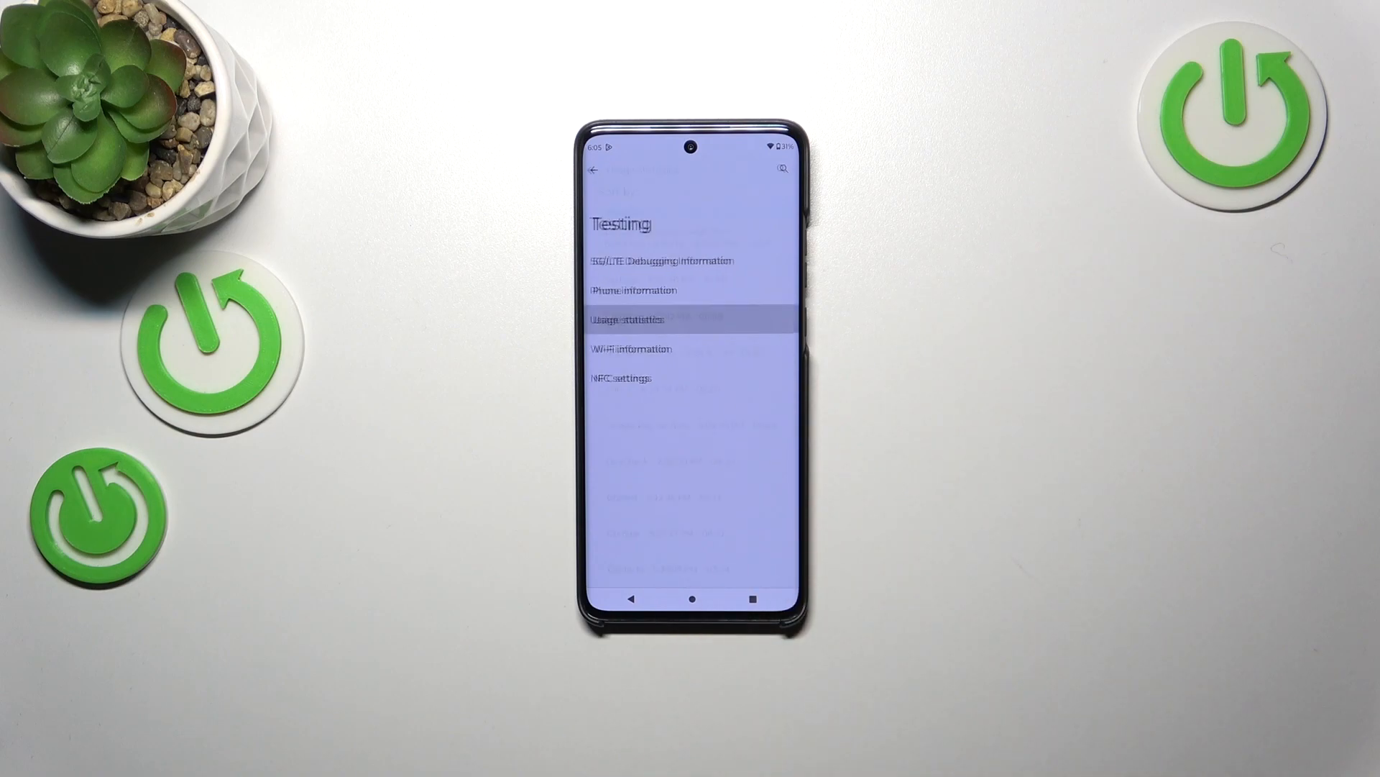
left_click(623, 319)
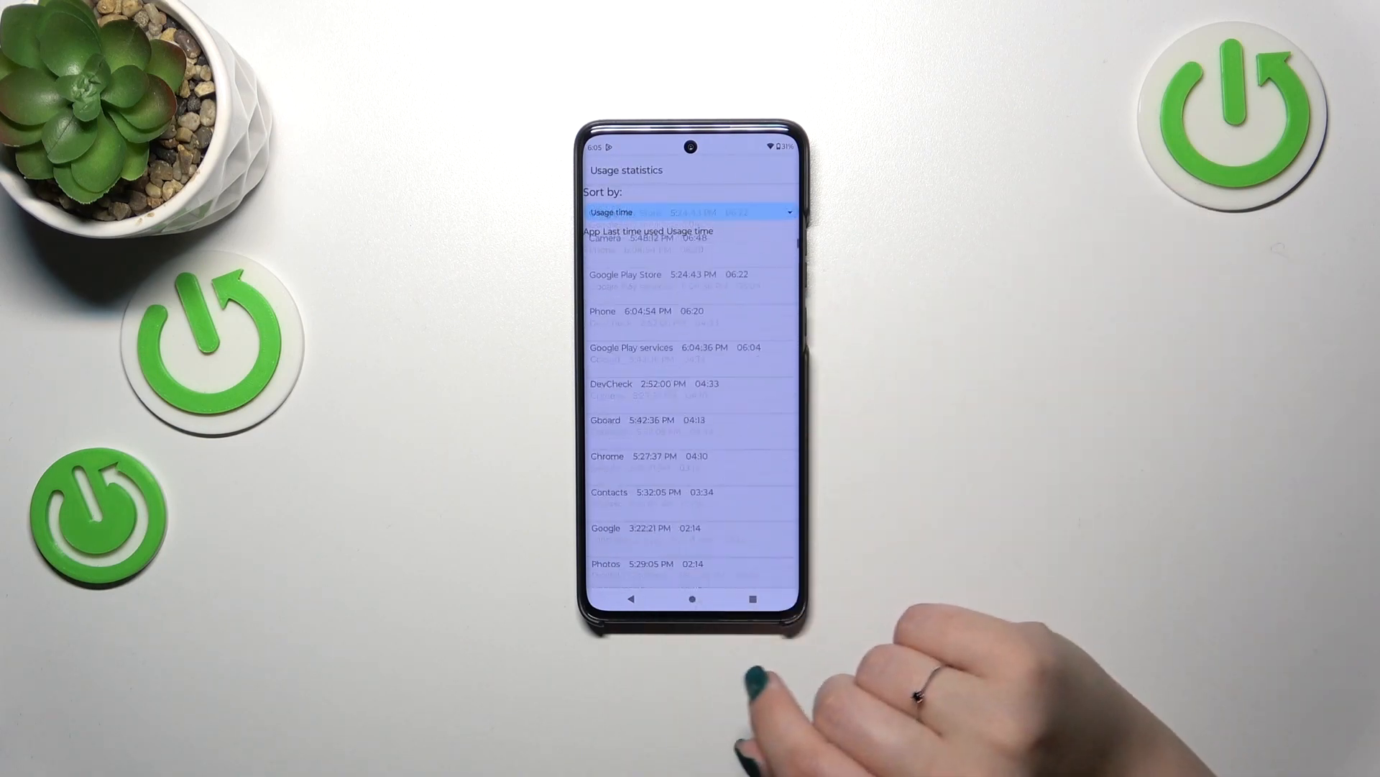
left_click(692, 212)
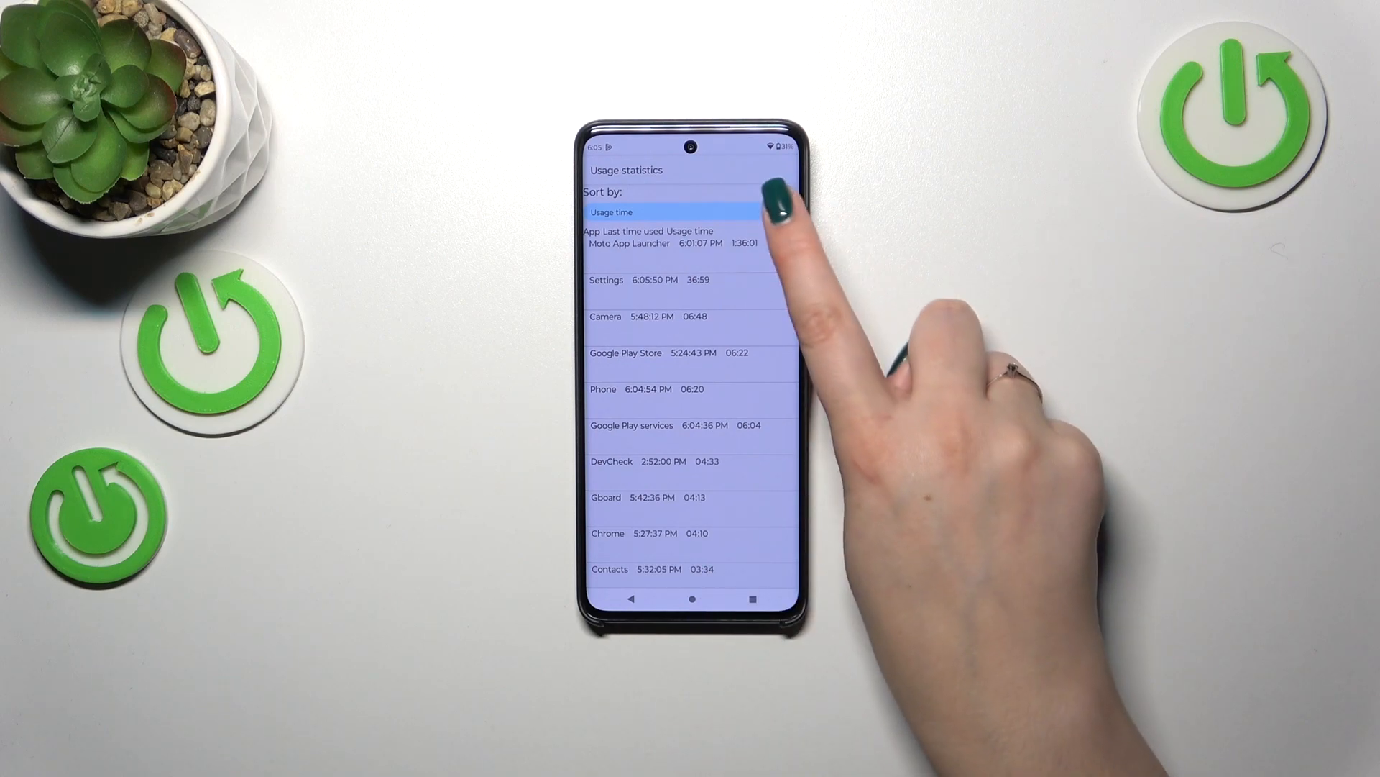
left_click(691, 211)
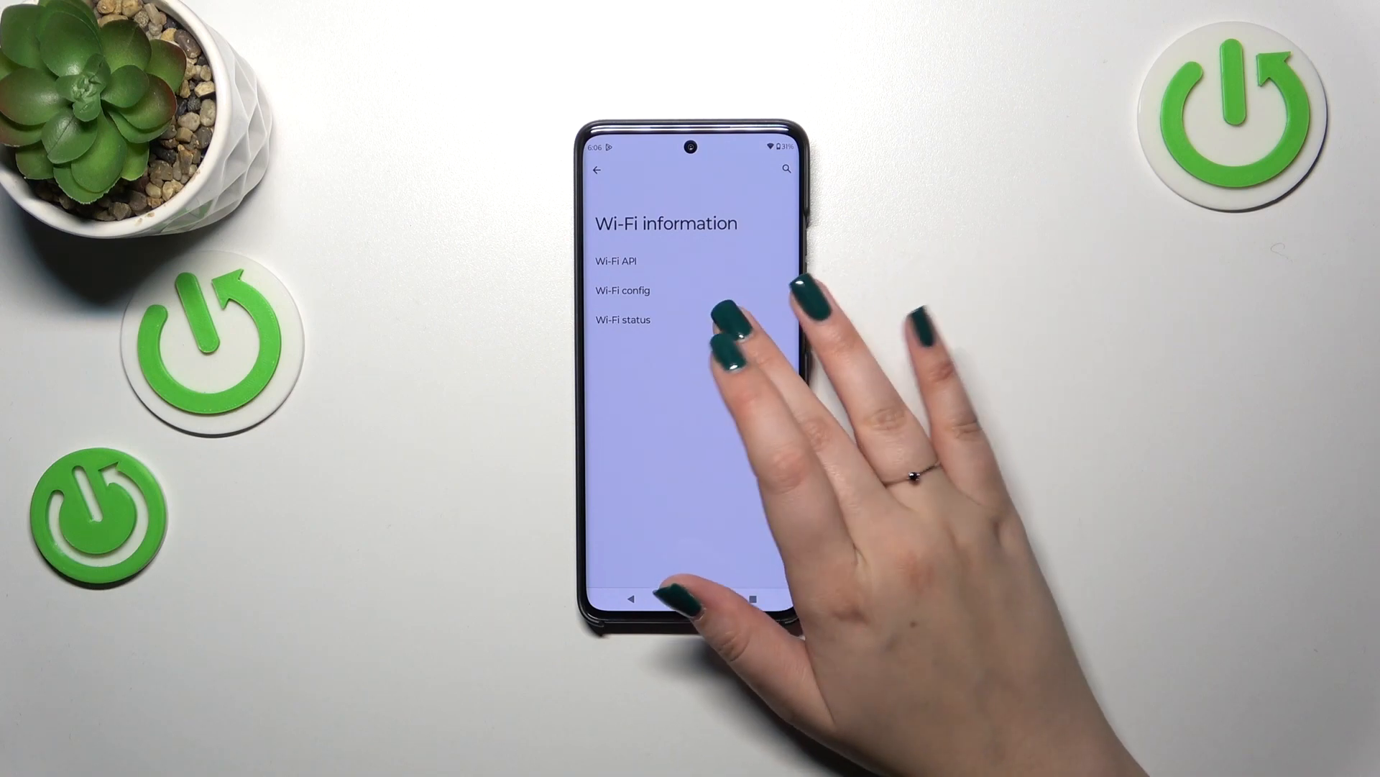
Step: View Wi-Fi status and return to the Wi-Fi information list
left_click(626, 320)
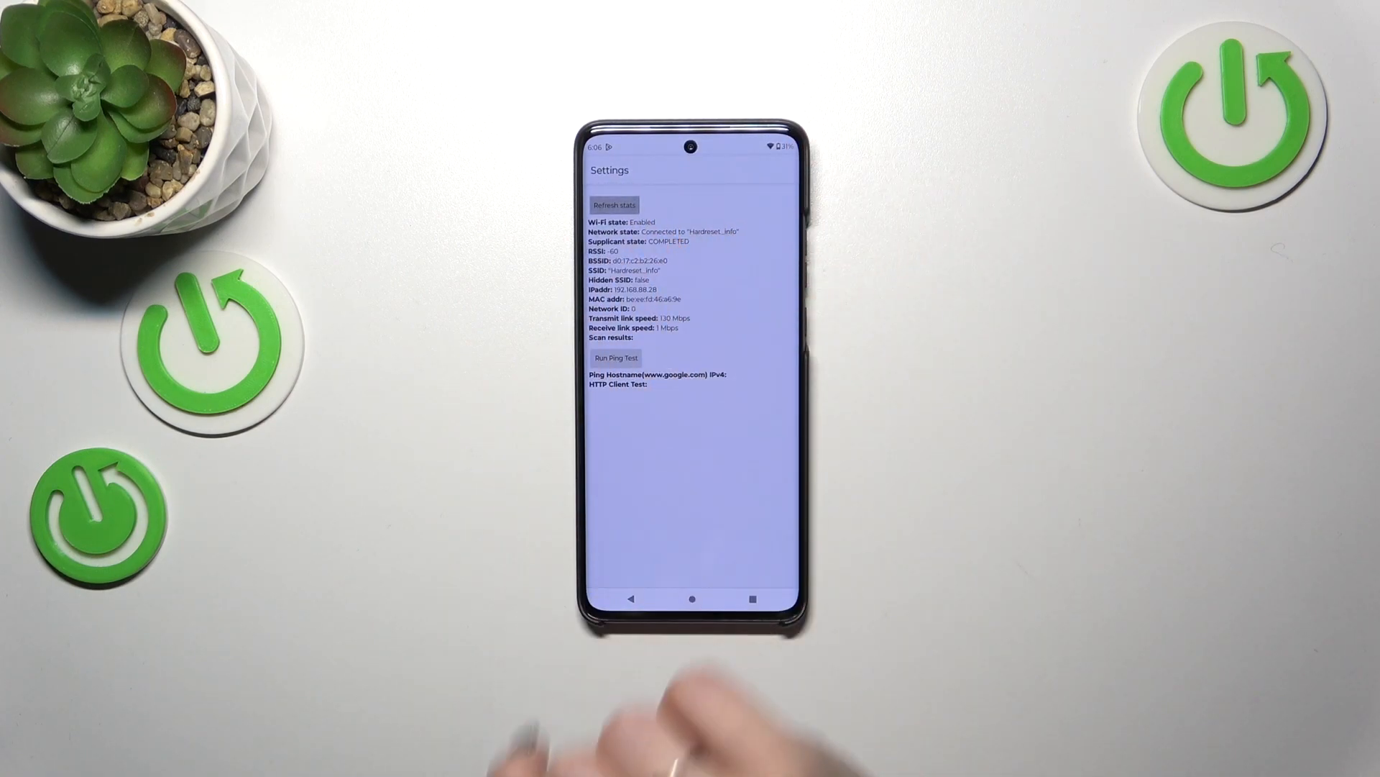
left_click(614, 205)
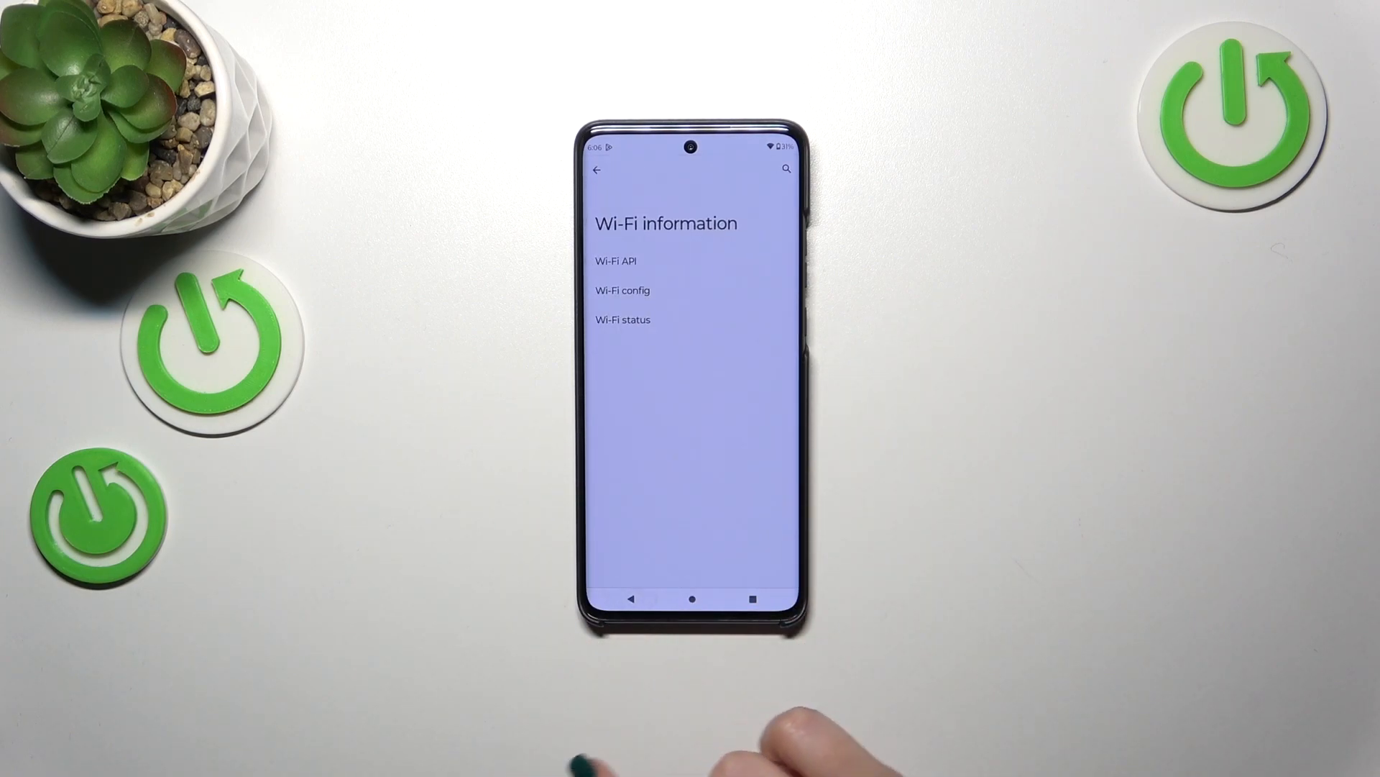
Step: View NFC settings from the Testing menu, then return to the home screen
left_click(598, 170)
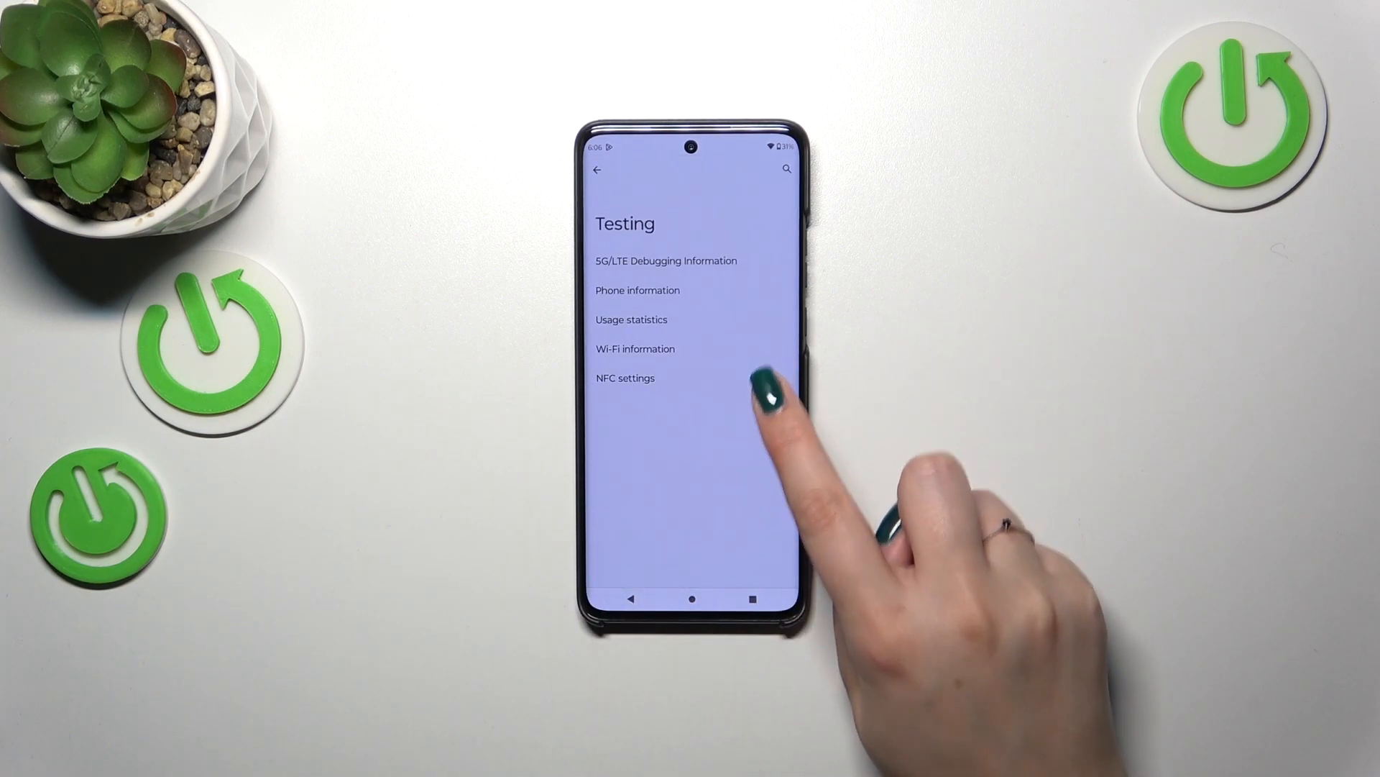
left_click(625, 378)
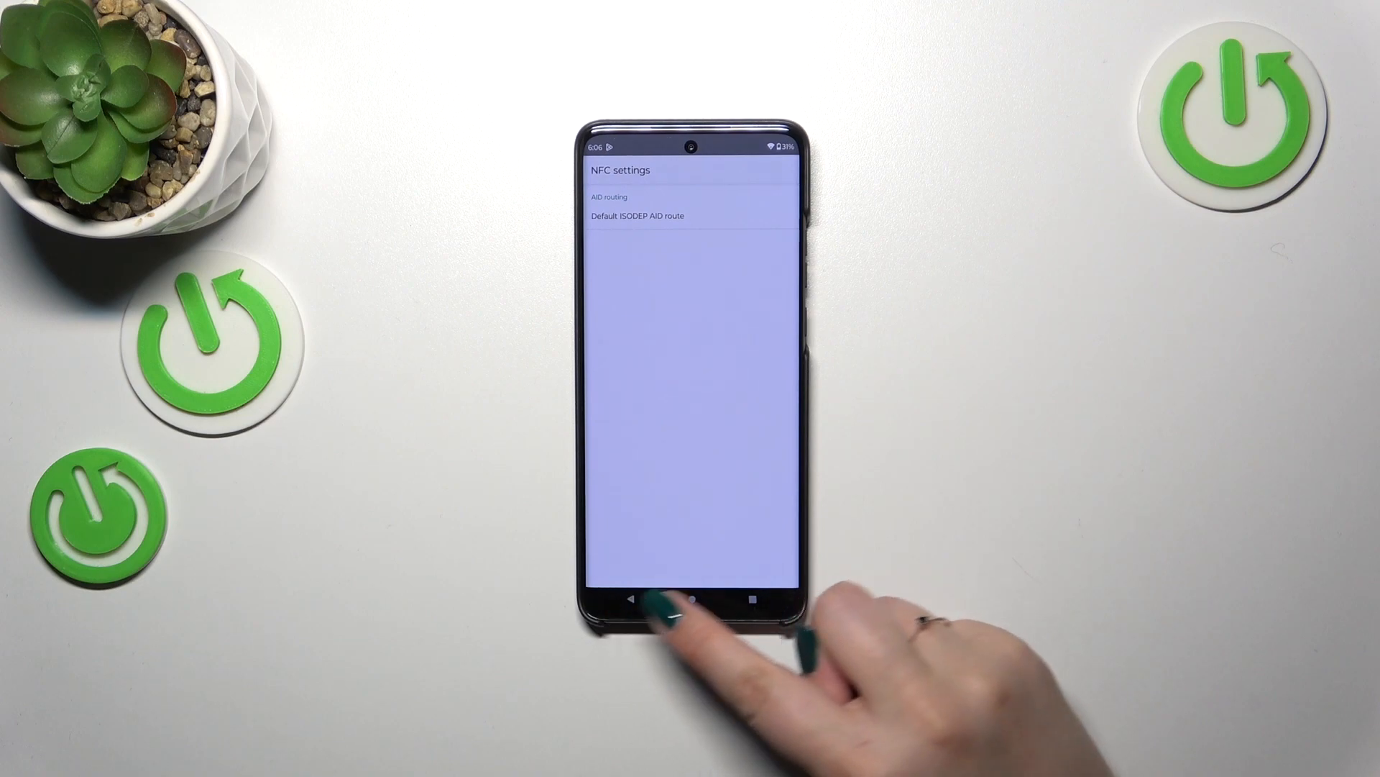
left_click(691, 597)
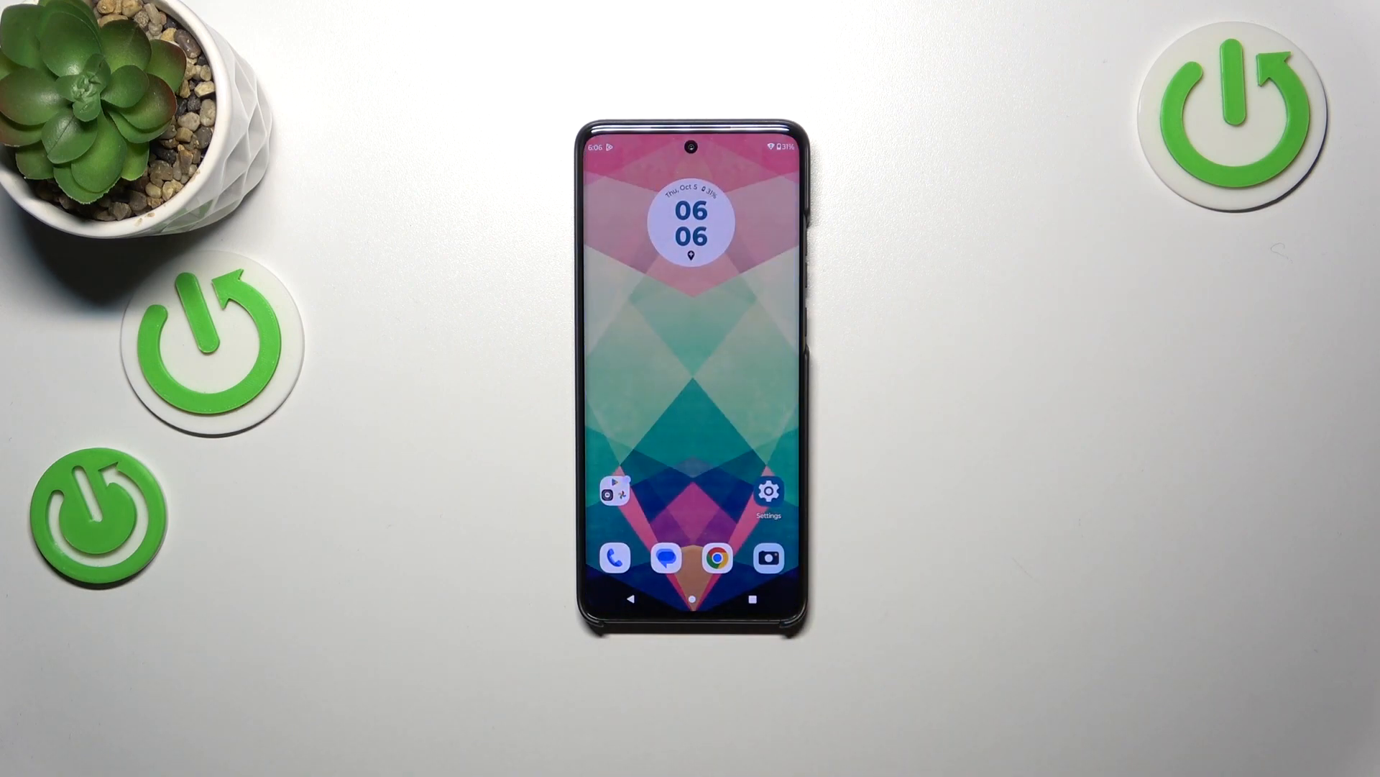